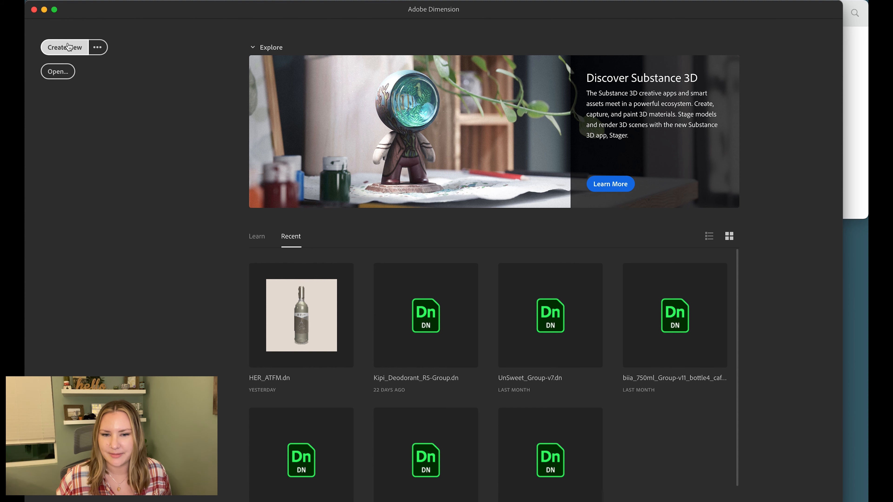
Create a new blank project, view the canvas at 100% then 200%, and check the 72 ppi resolution
click(64, 47)
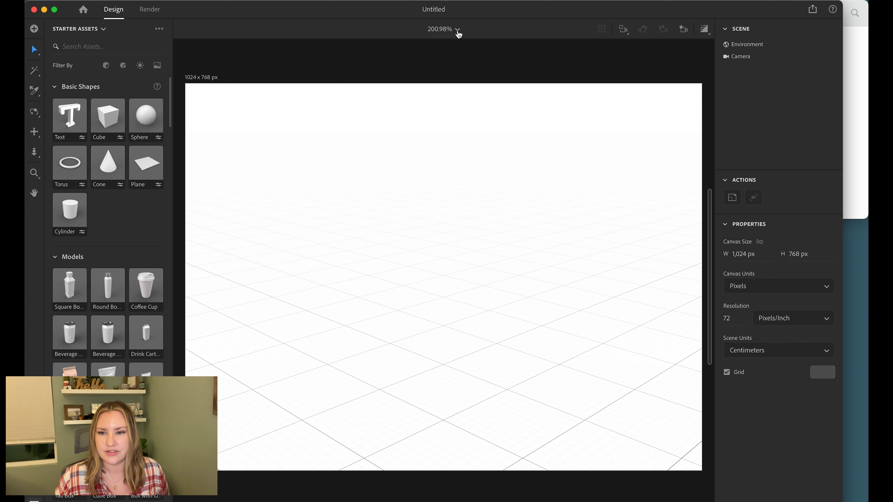
click(443, 29)
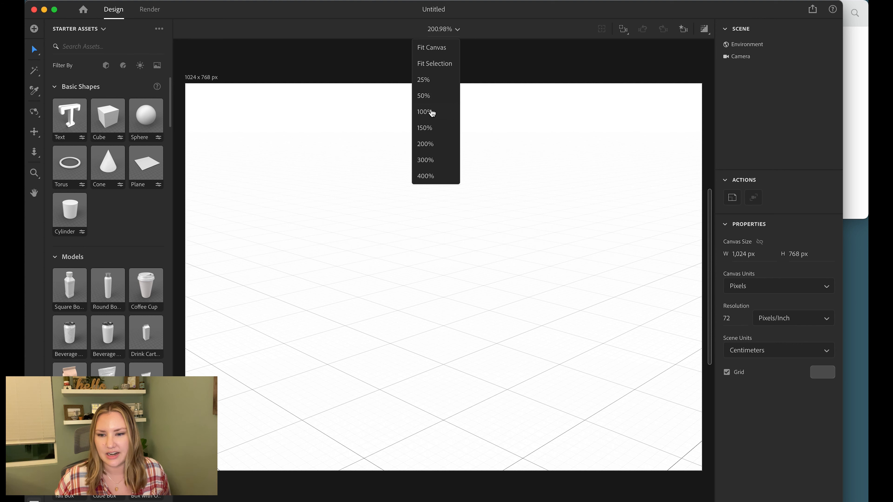
click(423, 111)
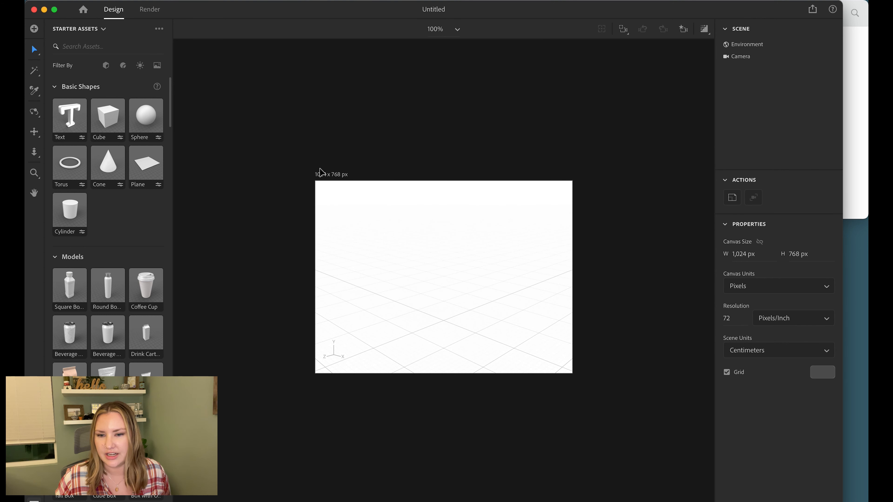
mouse_move(341, 177)
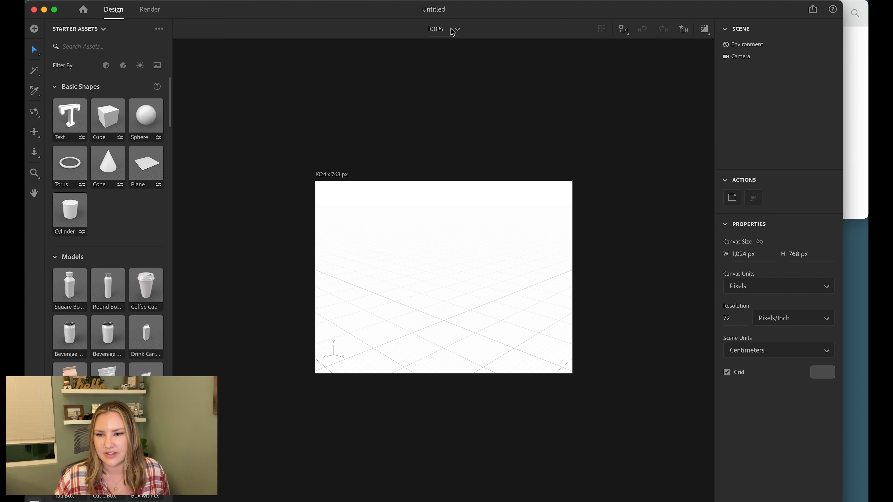
click(454, 28)
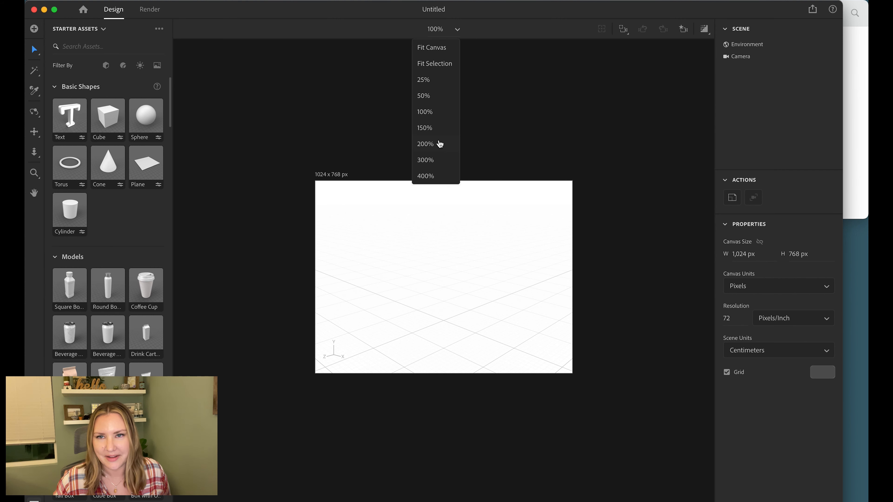
click(425, 144)
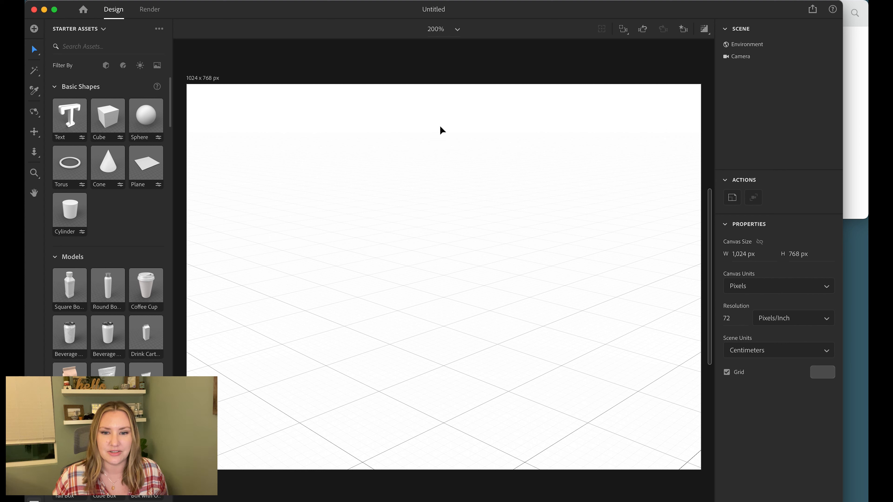
mouse_move(201, 85)
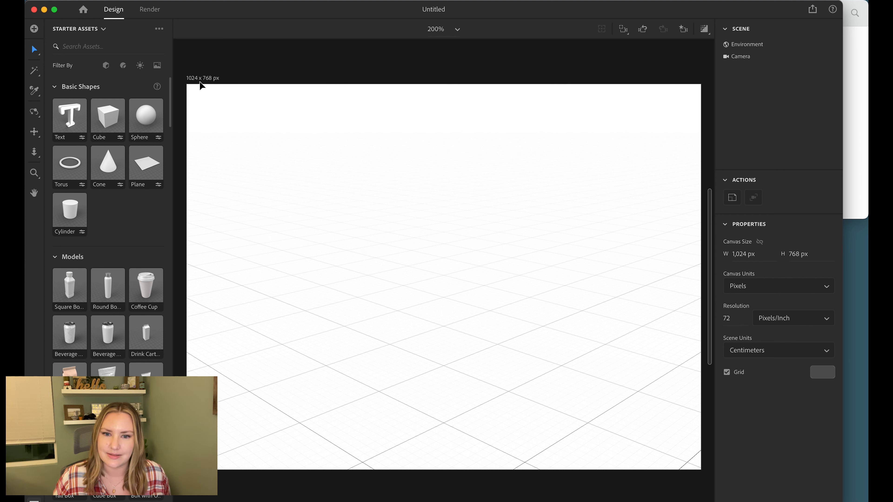
mouse_move(211, 79)
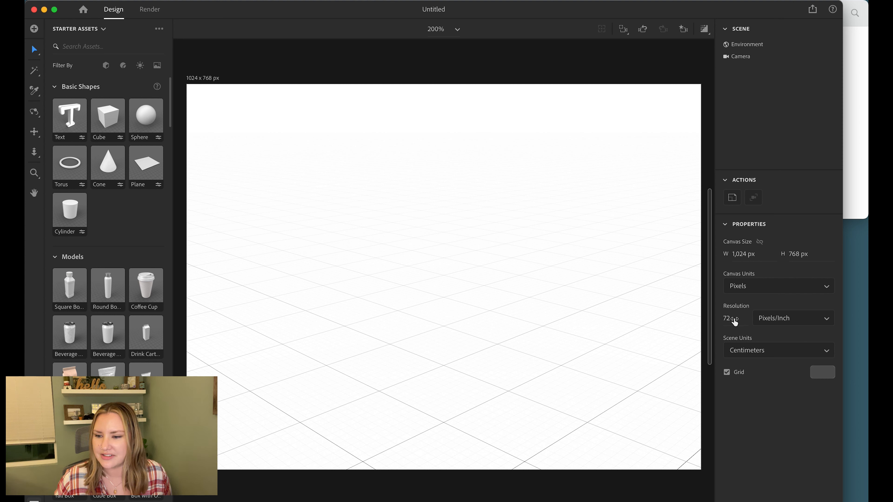
click(730, 318)
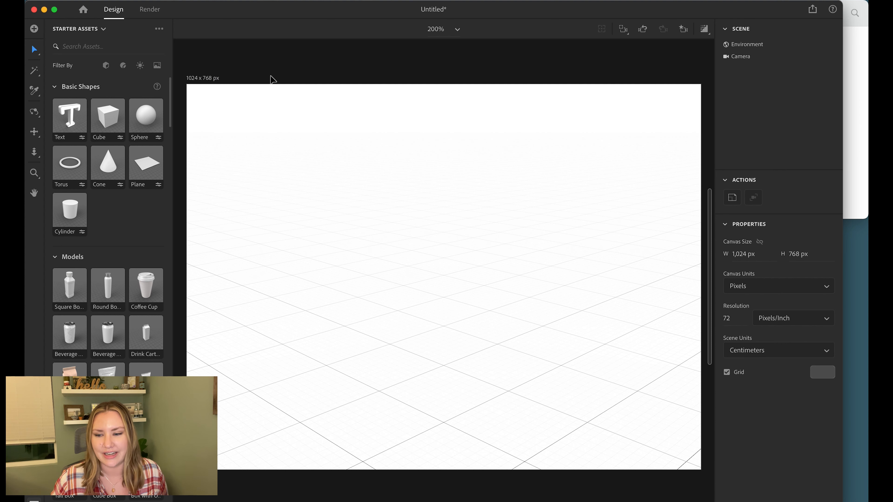
mouse_move(399, 144)
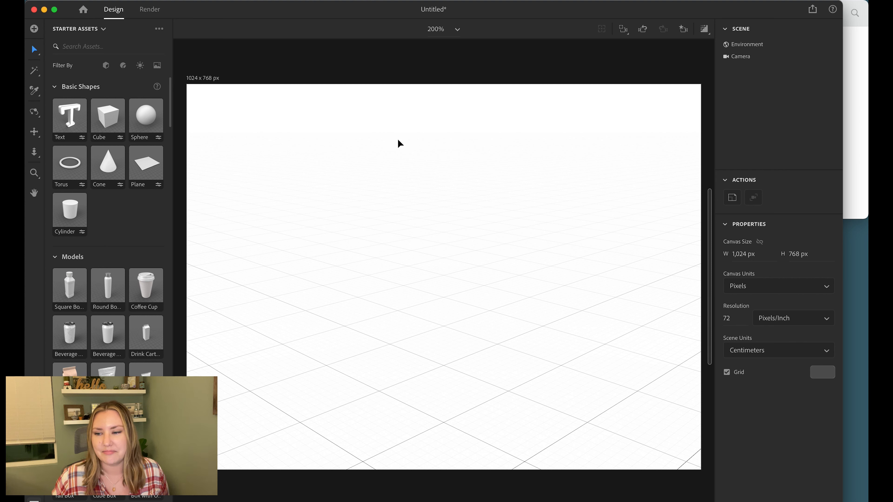
mouse_move(436, 138)
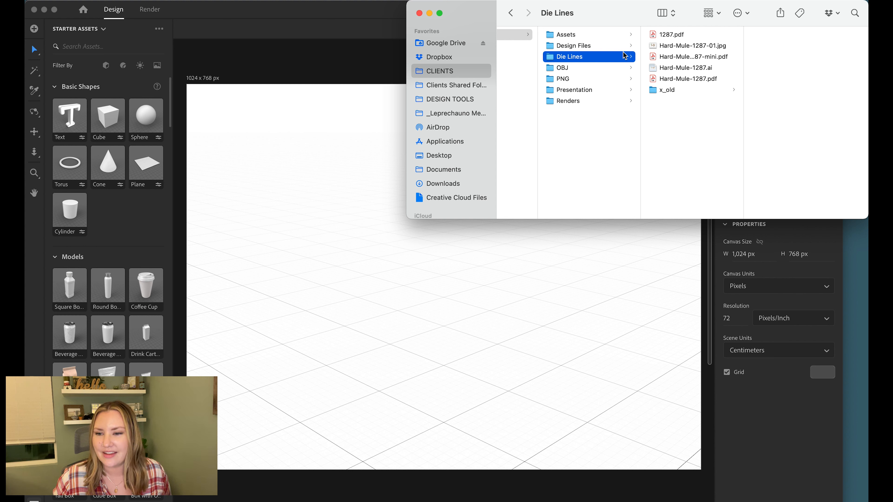
Import box-base.obj from the project's OBJ folder into the scene
click(564, 67)
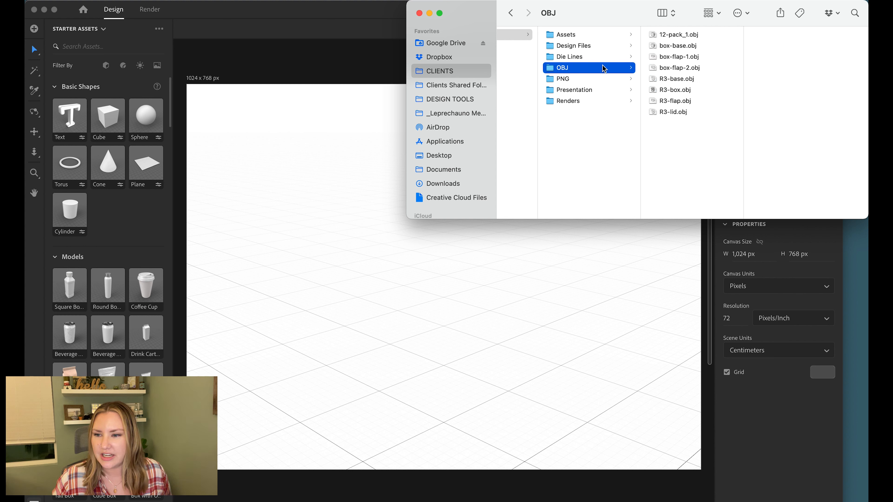
click(677, 46)
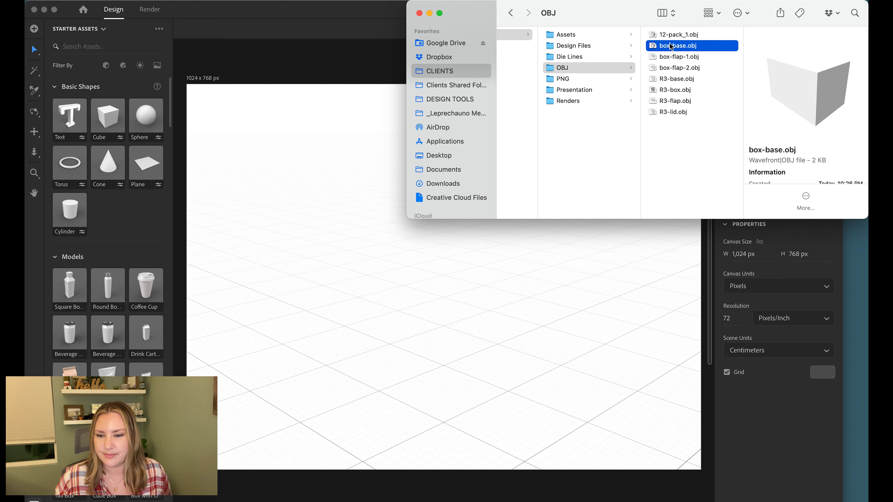
double_click(677, 46)
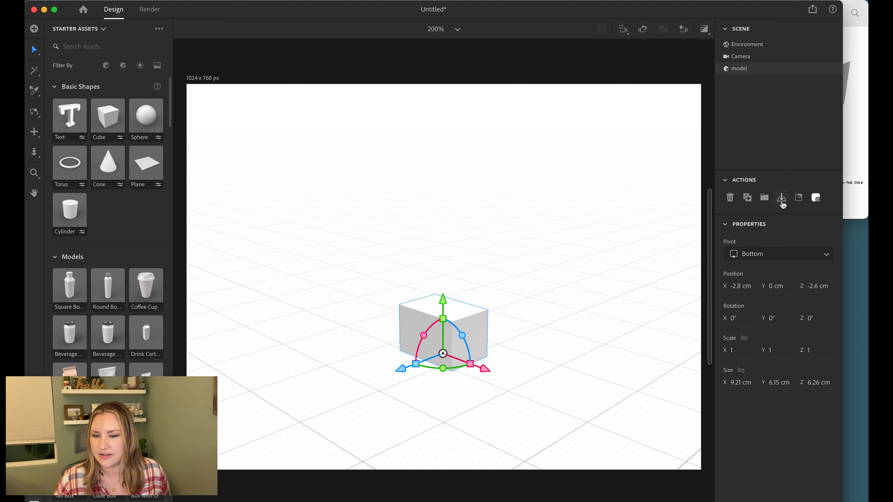
mouse_move(454, 293)
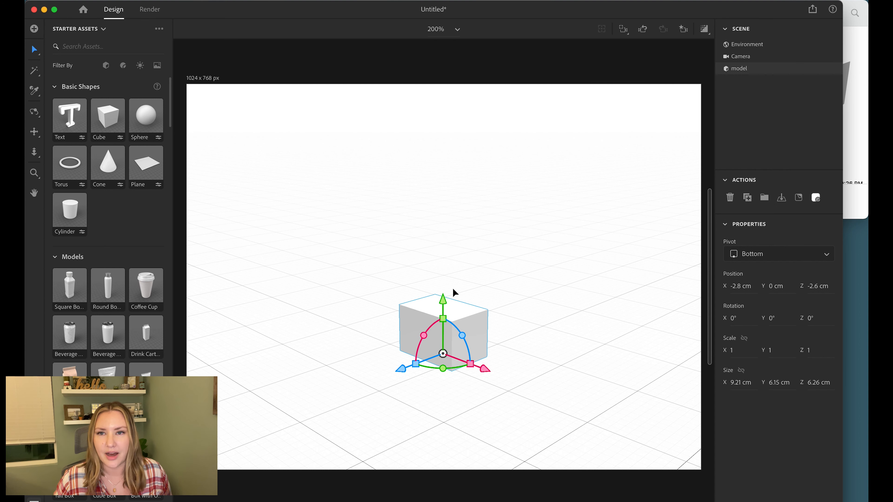
mouse_move(481, 335)
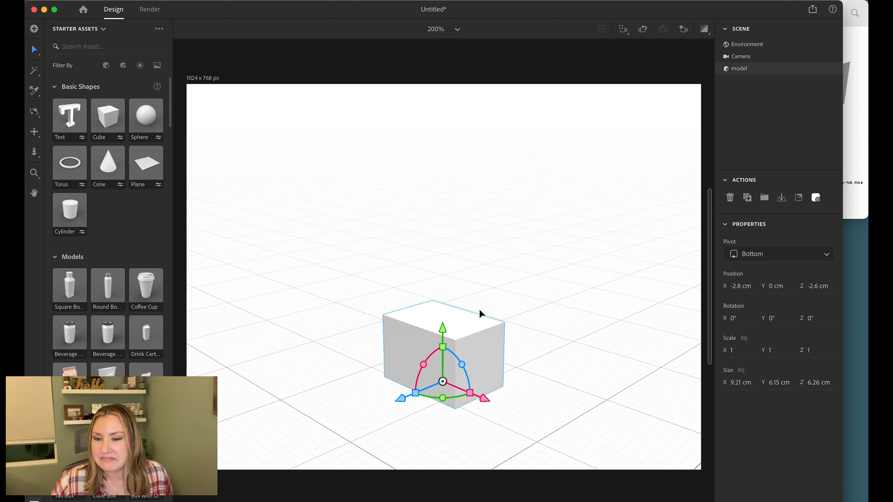
Slide the imported flap panel against the box's side and double its depth to 0.08 cm
click(747, 44)
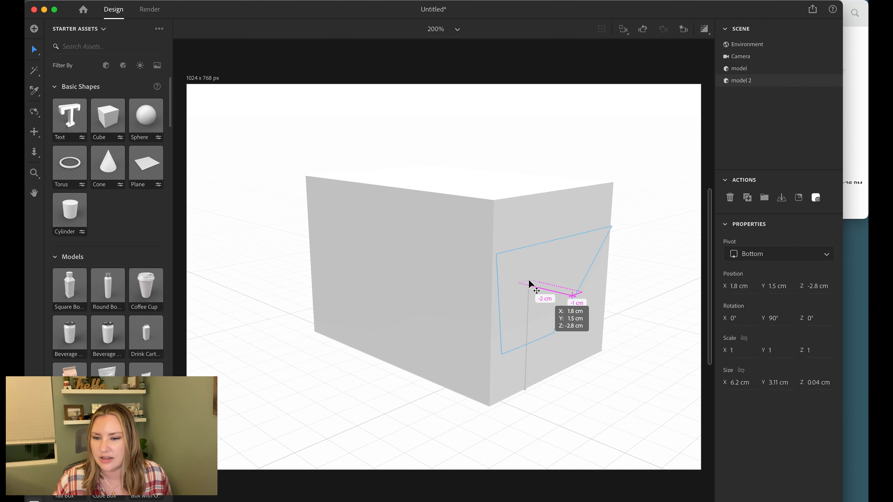
drag(544, 290, 569, 295)
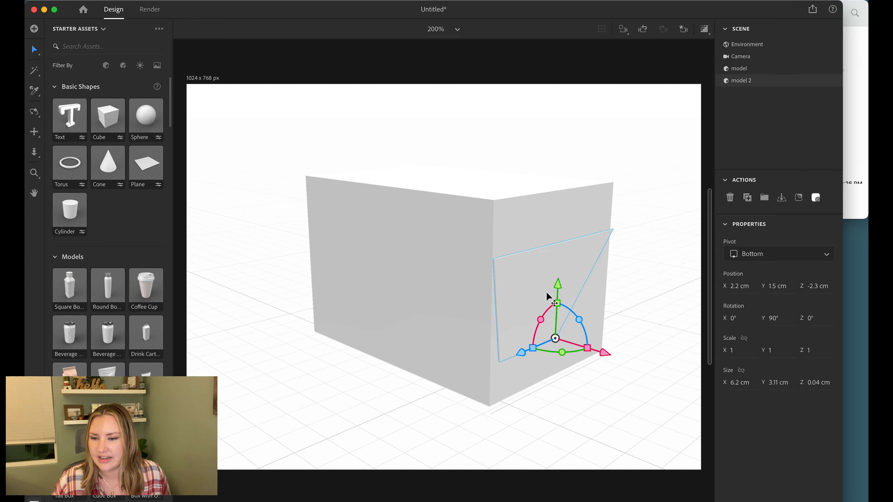
mouse_move(553, 286)
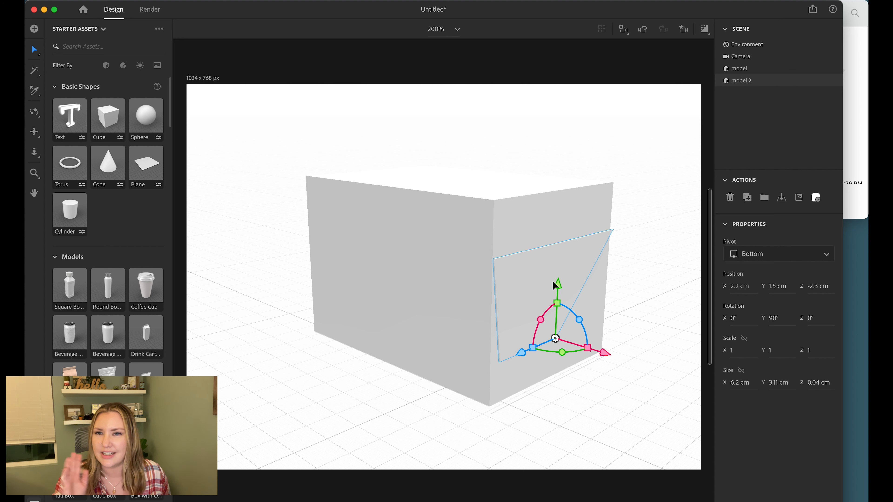
mouse_move(522, 277)
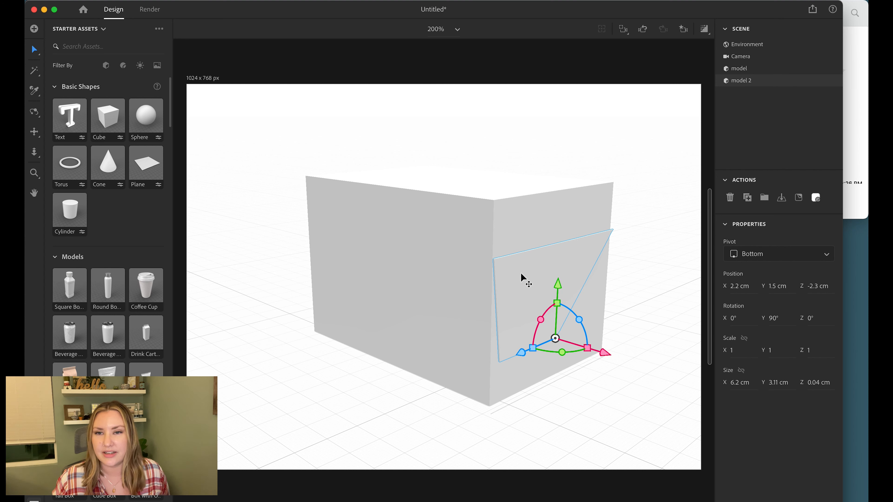
mouse_move(522, 278)
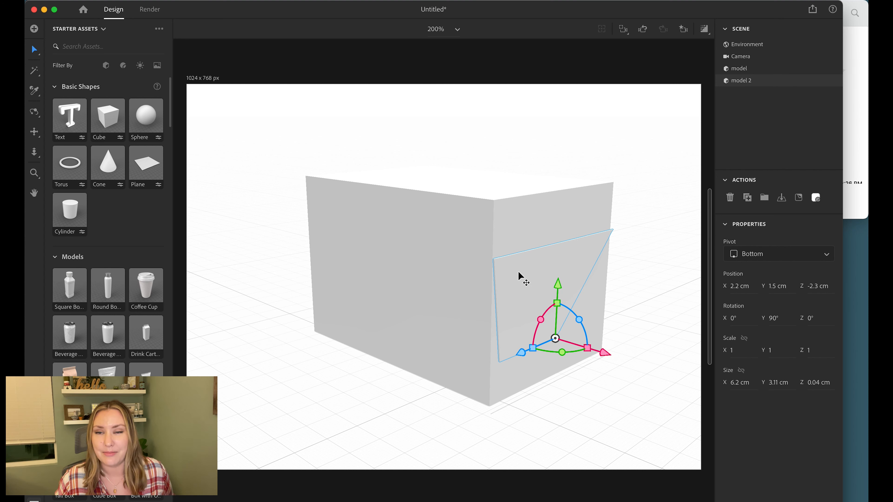
mouse_move(558, 283)
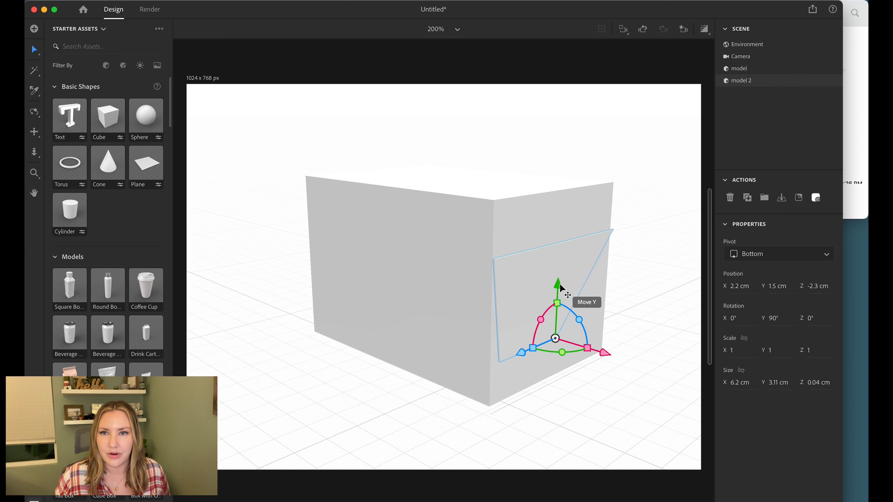
mouse_move(531, 317)
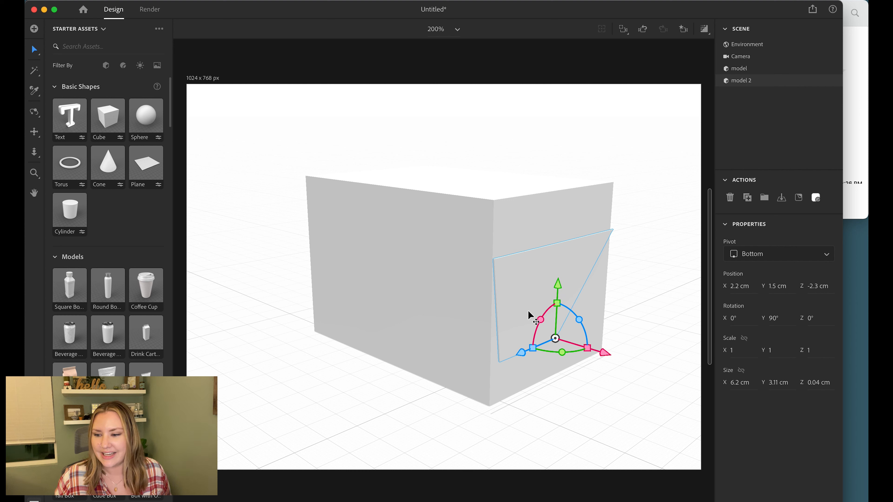
mouse_move(576, 287)
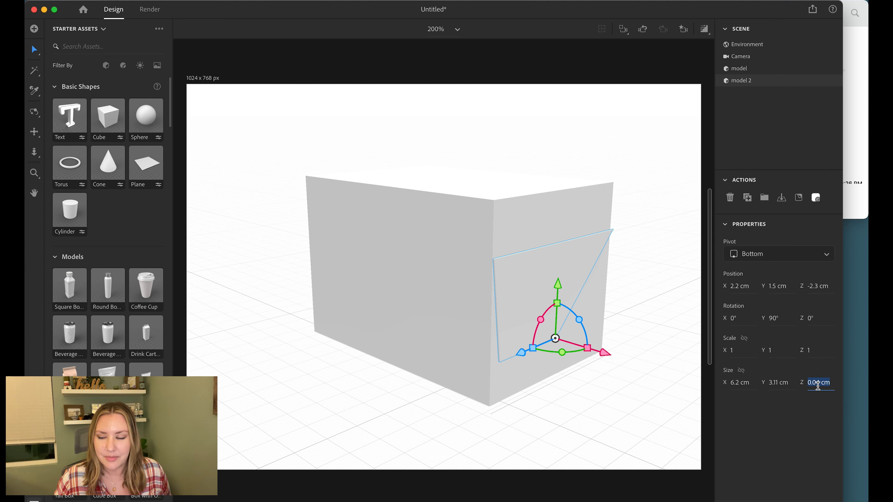
text(0.04)
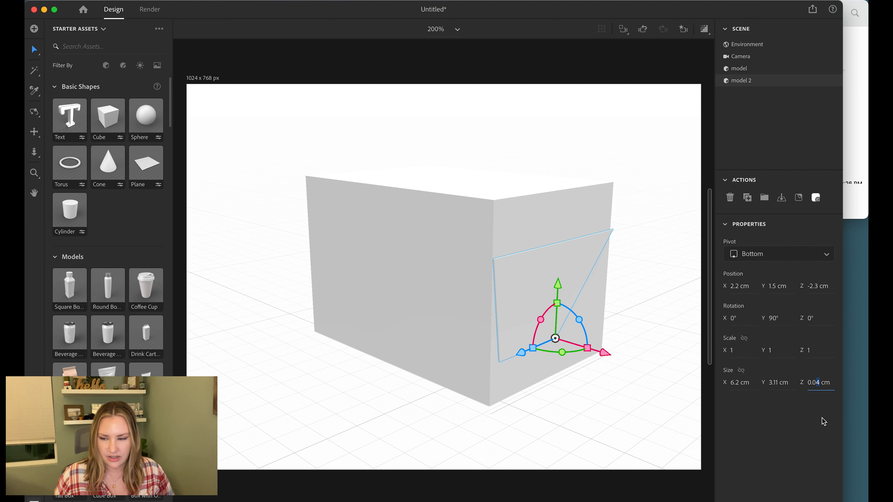
text(2)
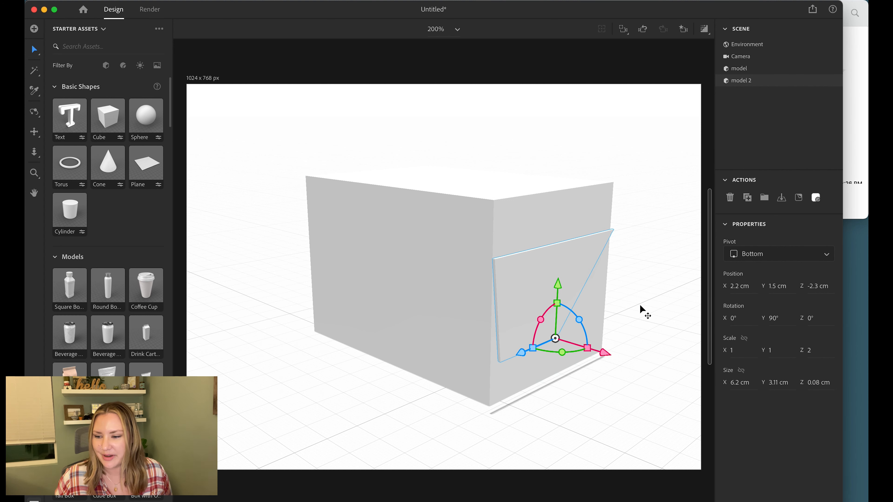
click(819, 382)
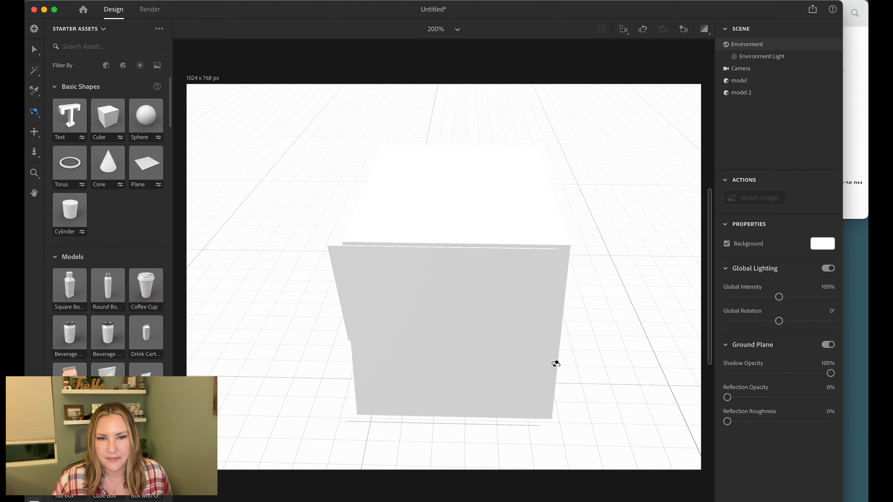
Name the upright panel 'flap' and the imported base model 'box base' in the Scene panel
click(555, 363)
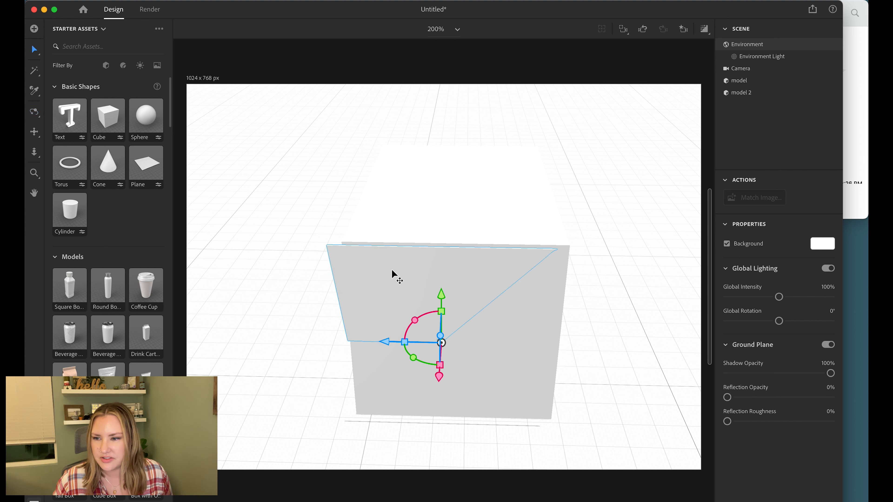
click(741, 80)
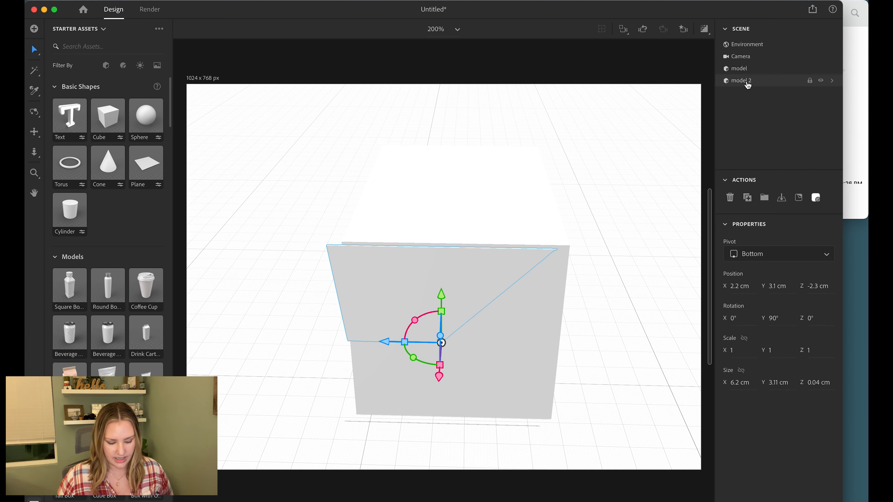
text(flap-1)
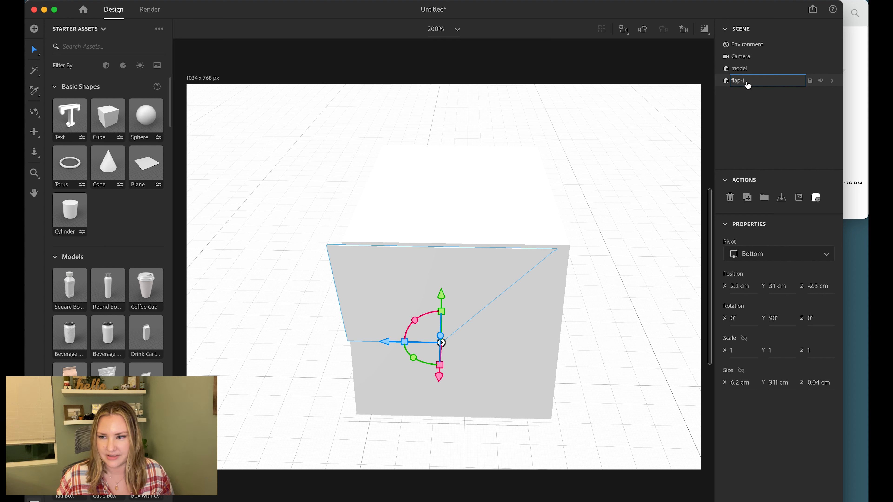
click(737, 68)
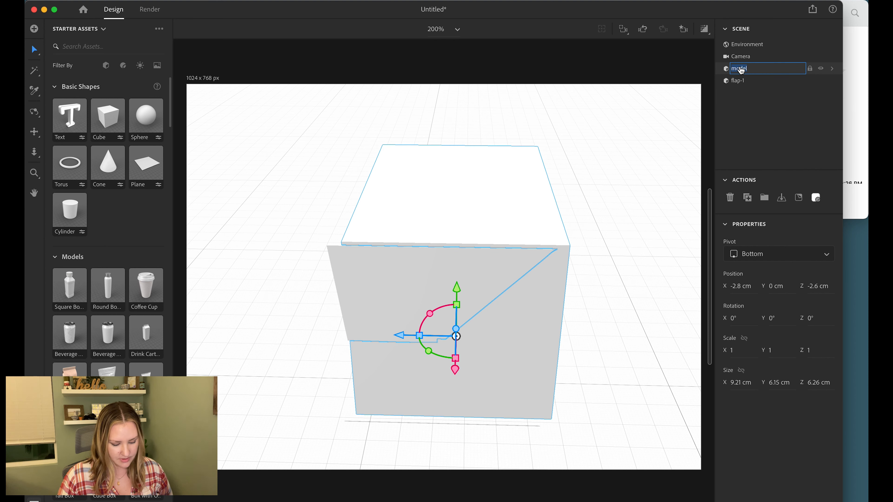
text(box base)
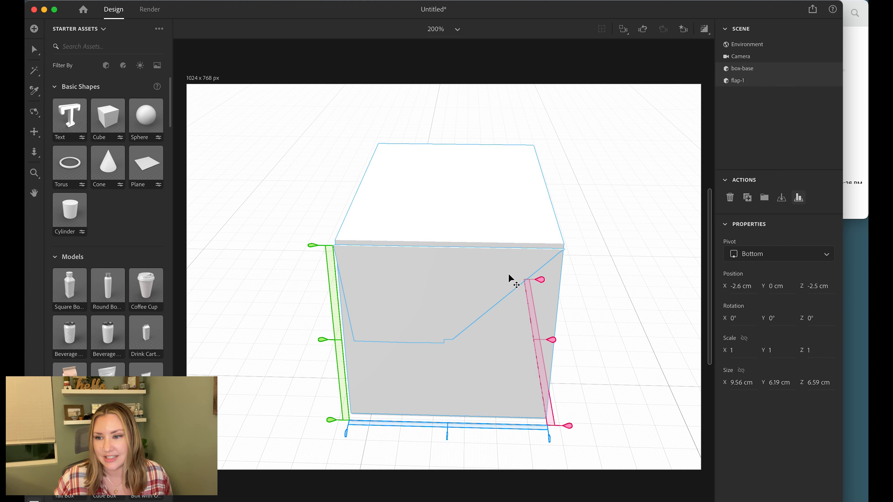
mouse_move(797, 197)
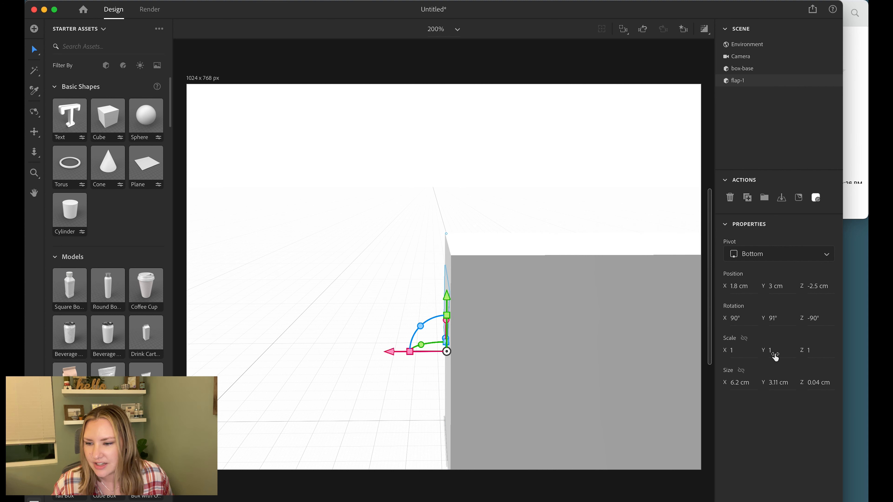
Set flap-1's Rotation Y to 90.5° and nudge it along X flush with the box edge
click(772, 317)
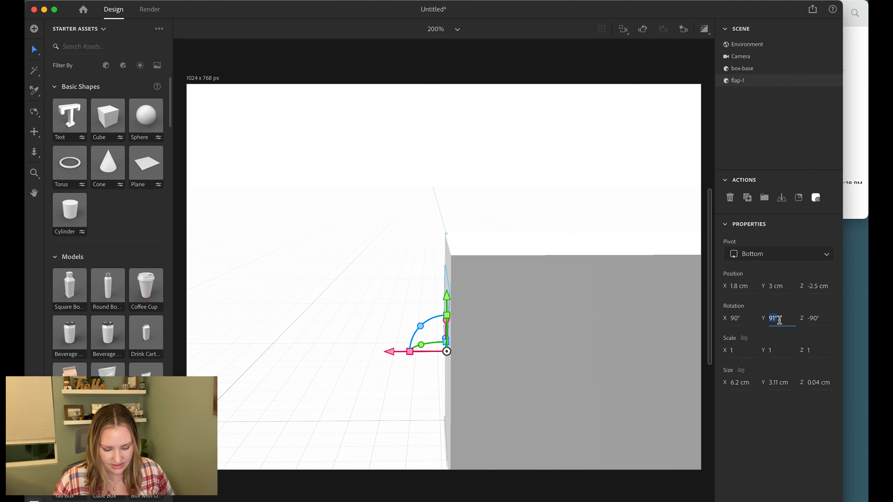
text(90.5)
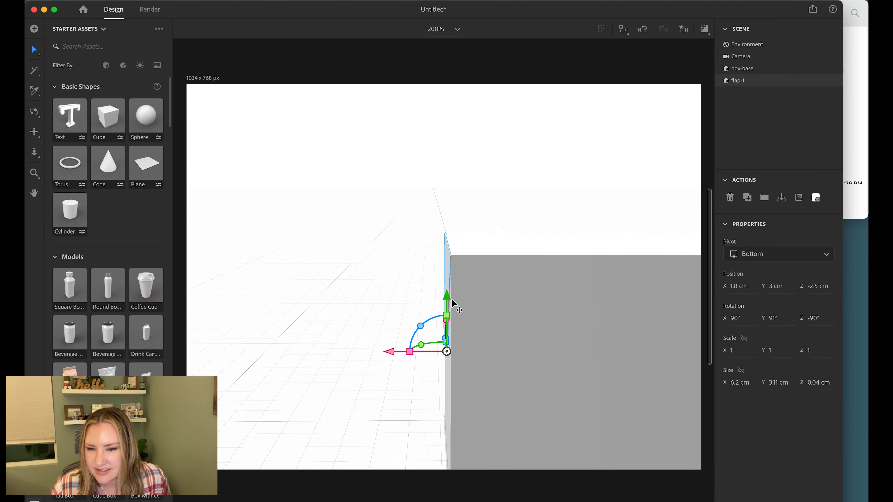
drag(407, 351, 390, 352)
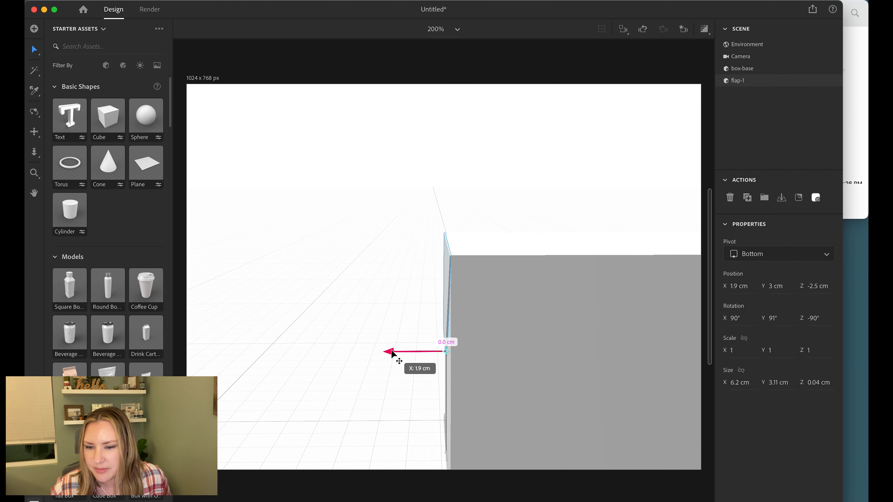
Deselect the flap and turn on the live Render Preview of the framed box
click(746, 45)
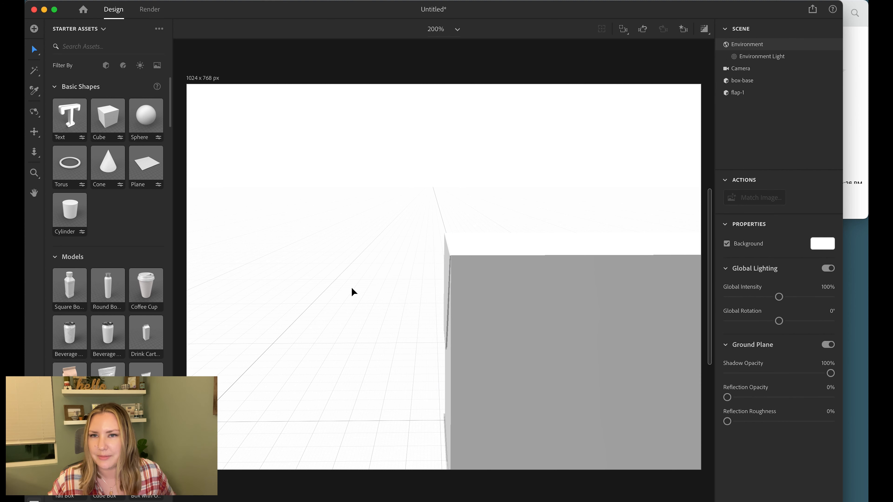
mouse_move(286, 281)
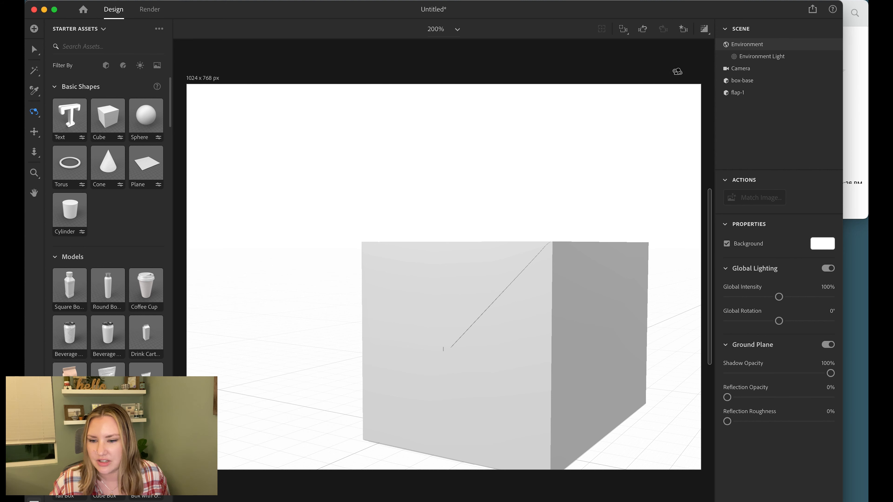
click(704, 29)
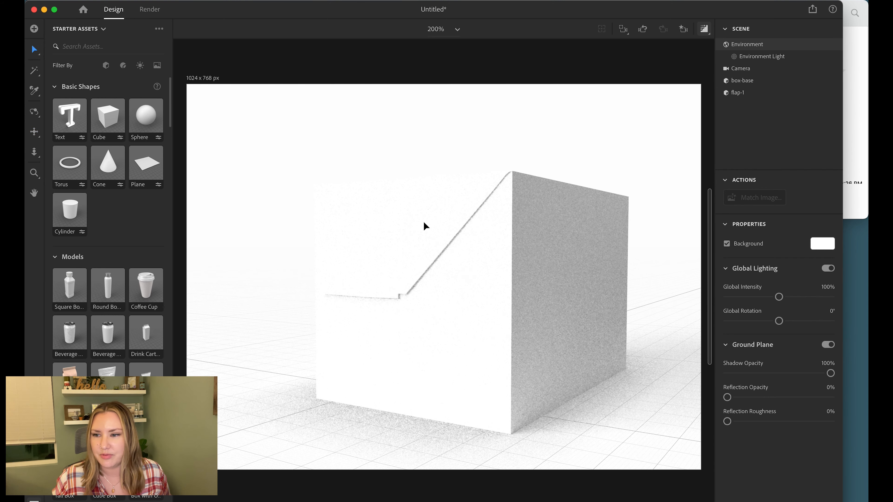
mouse_move(703, 29)
text(-top)
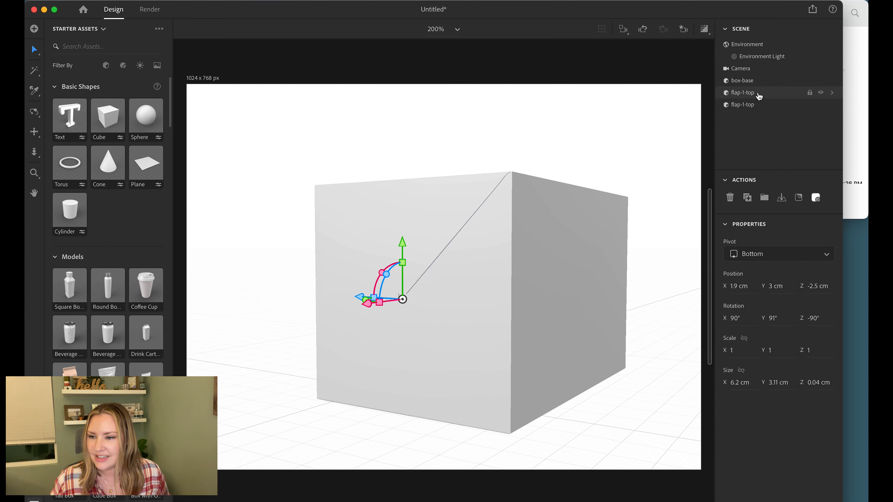
Rename the duplicated flap layer to 'flap-1-bottom'
double_click(742, 104)
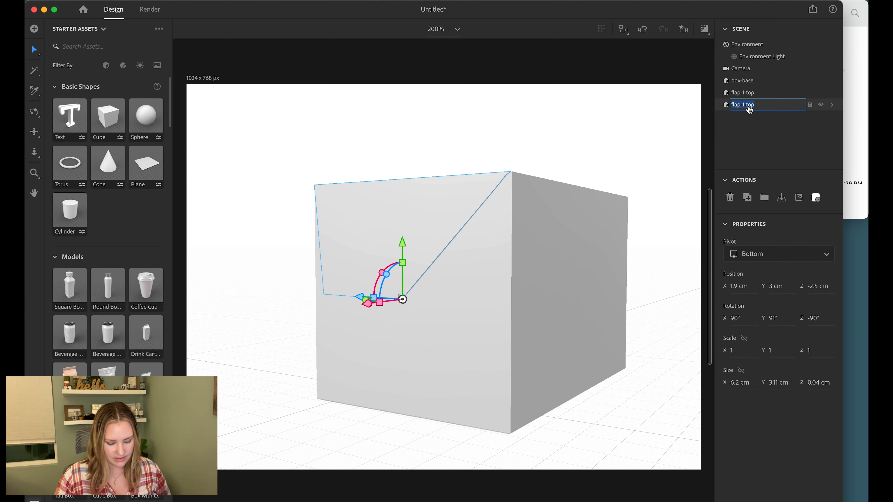
text(flap-1-bottom)
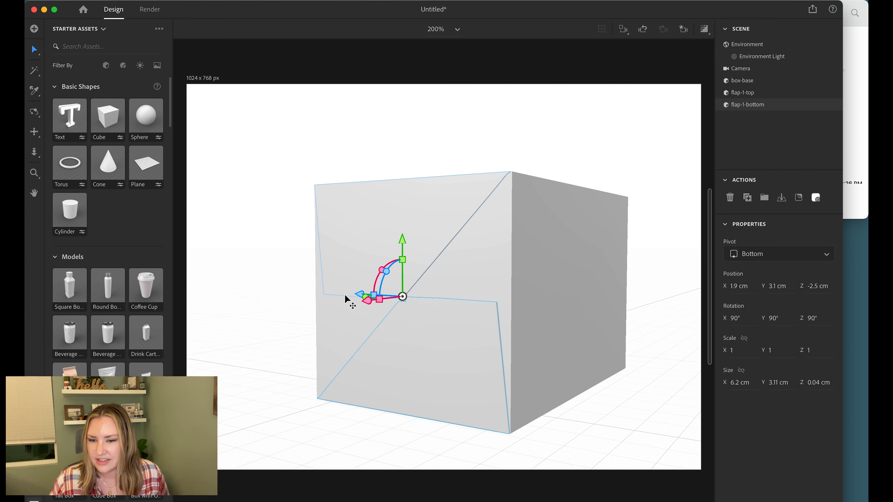
click(747, 44)
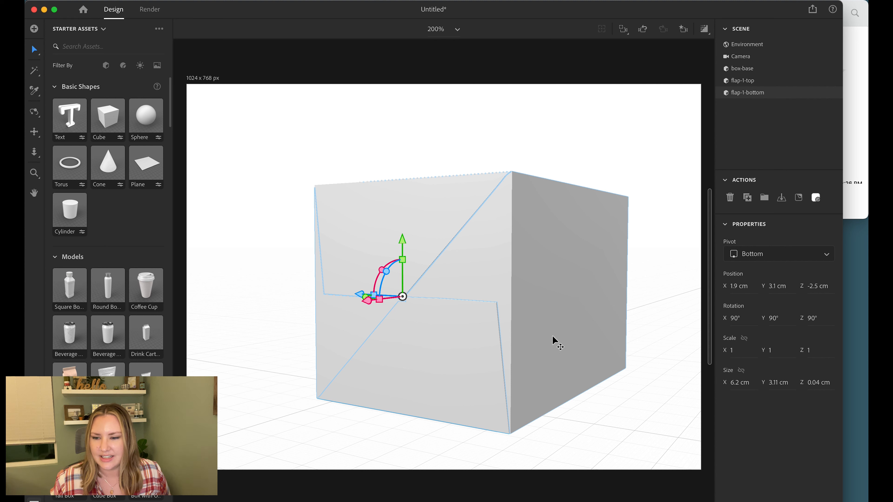
mouse_move(434, 276)
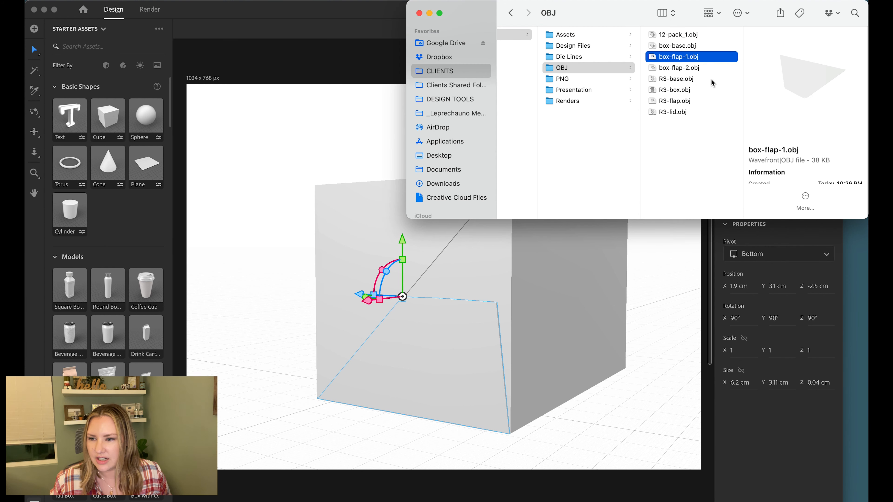
Pick box-flap-1.obj in Finder's OBJ folder to import it as a new model
click(679, 67)
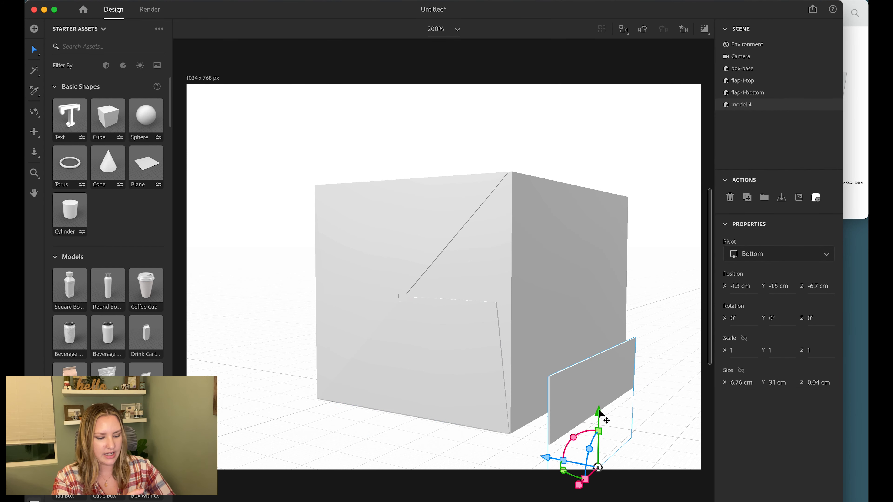
mouse_move(599, 414)
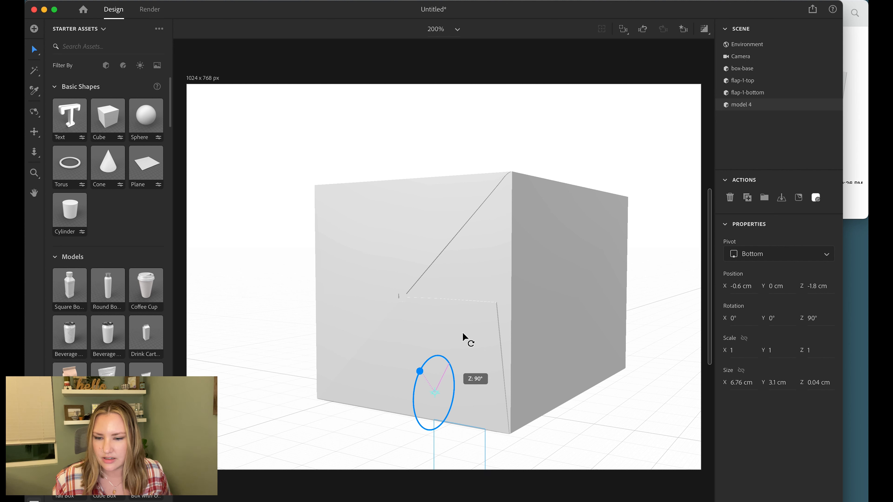
Rotate model 4 to 90° with the gizmo, slide it along X beside the box and raise it slightly
drag(420, 371, 430, 392)
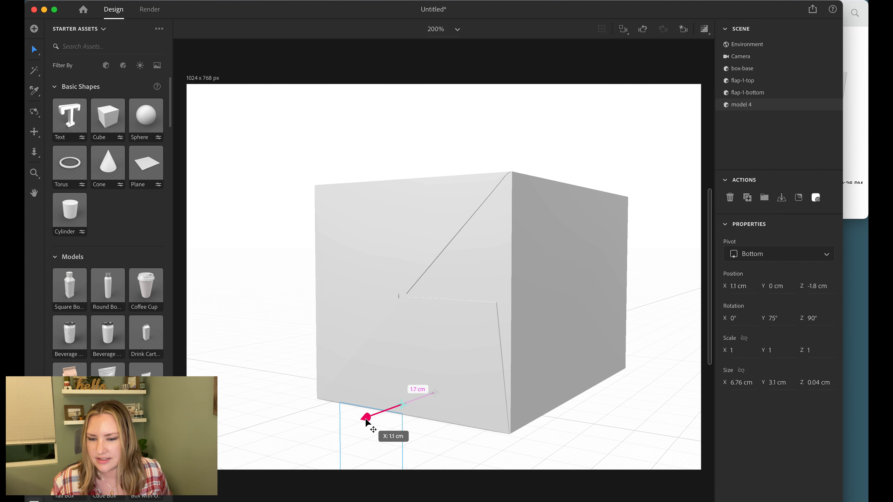
drag(366, 417, 342, 426)
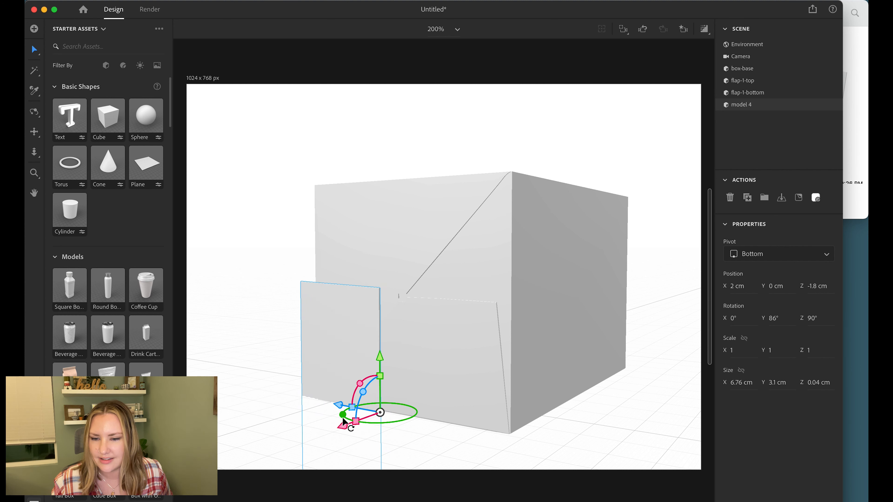
drag(378, 375, 356, 424)
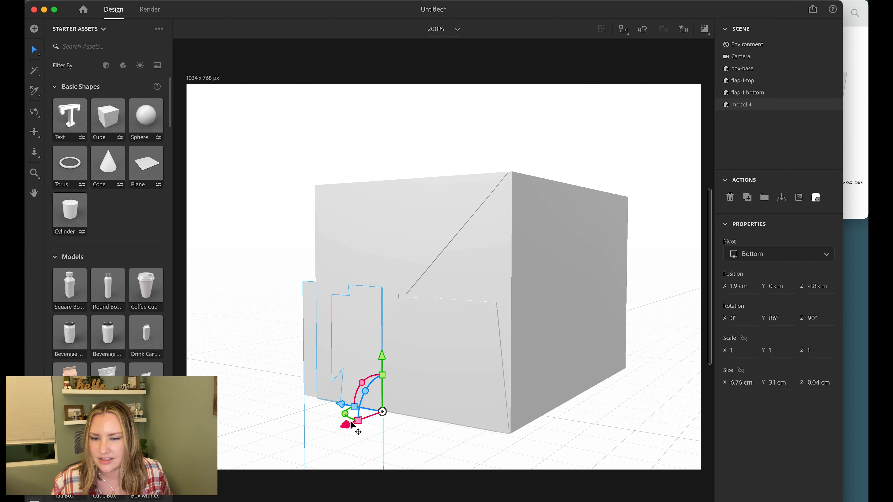
drag(370, 387, 353, 415)
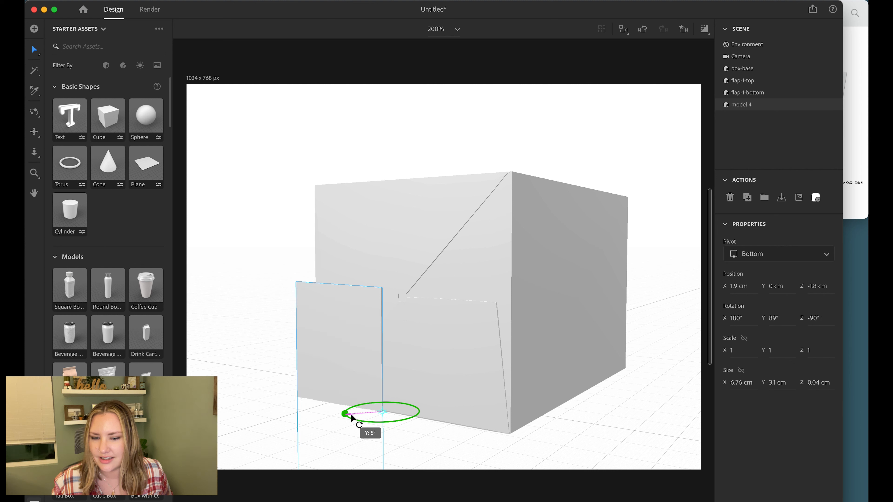
drag(345, 413, 342, 413)
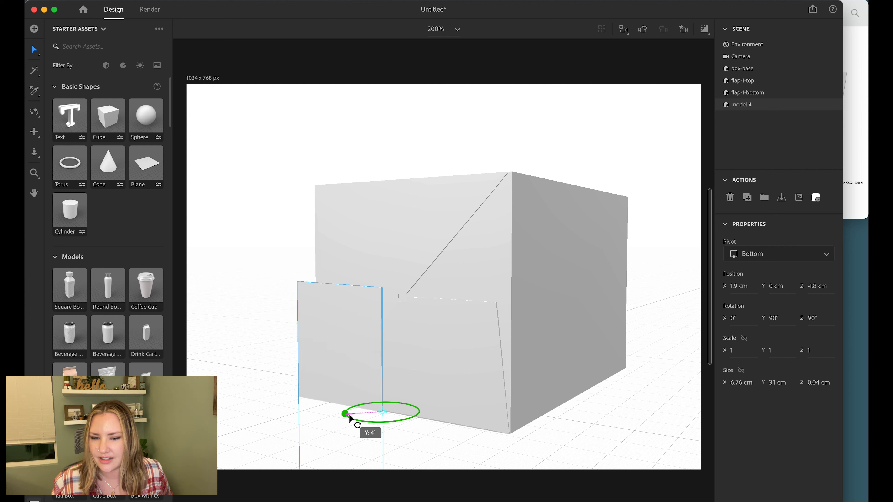
drag(385, 410, 353, 424)
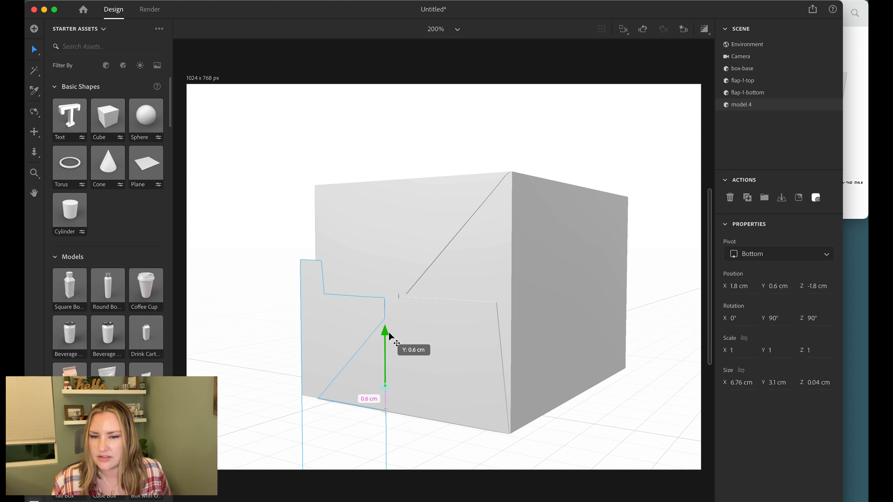
drag(385, 335, 384, 254)
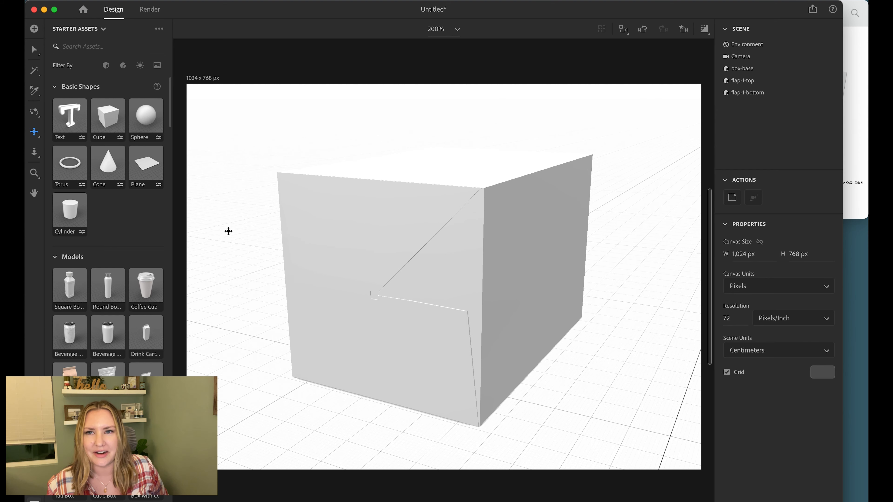
mouse_move(45, 56)
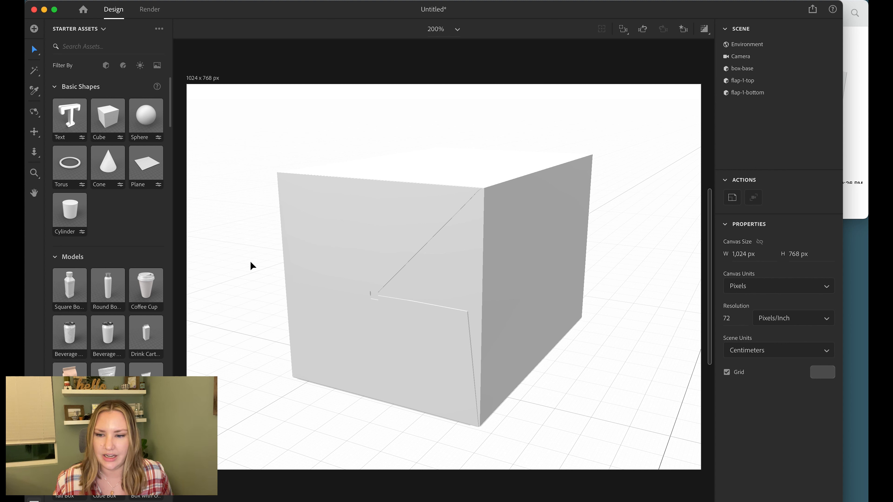
mouse_move(253, 268)
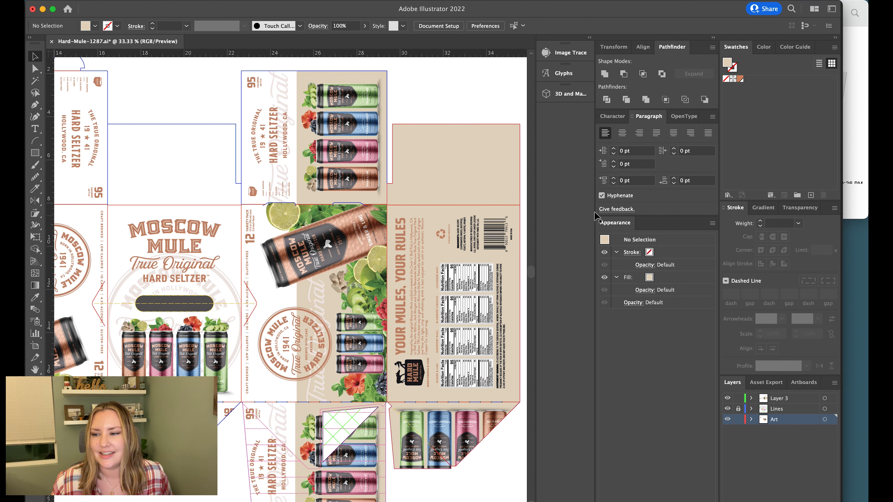
click(690, 68)
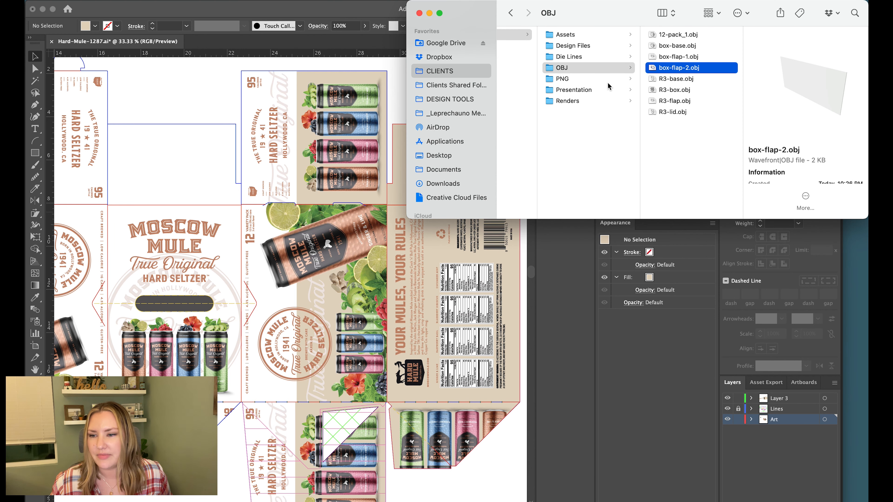
click(571, 144)
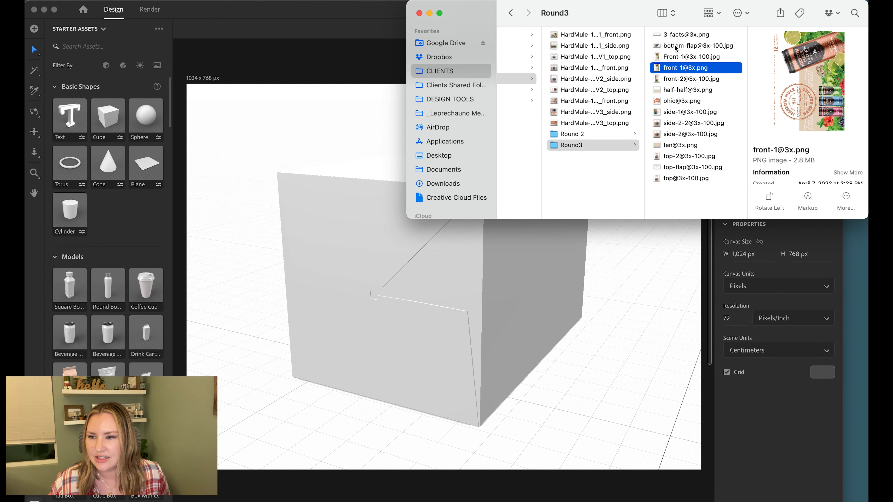
click(699, 45)
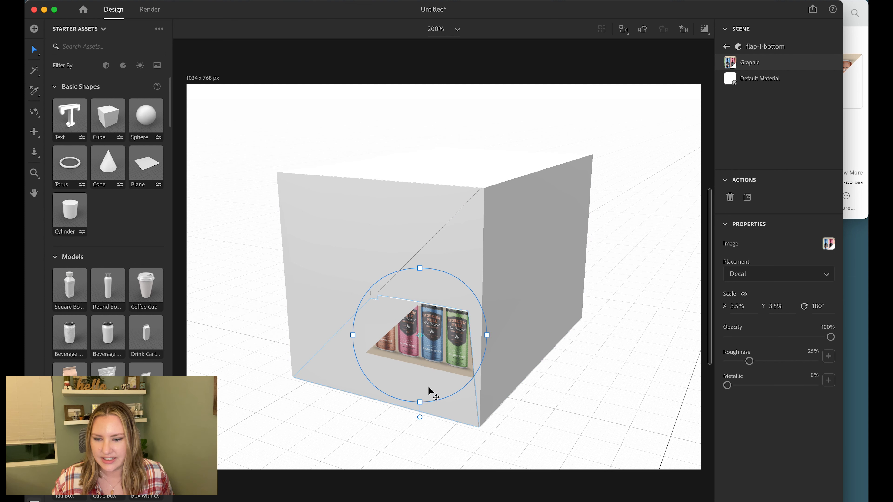
drag(419, 335, 389, 354)
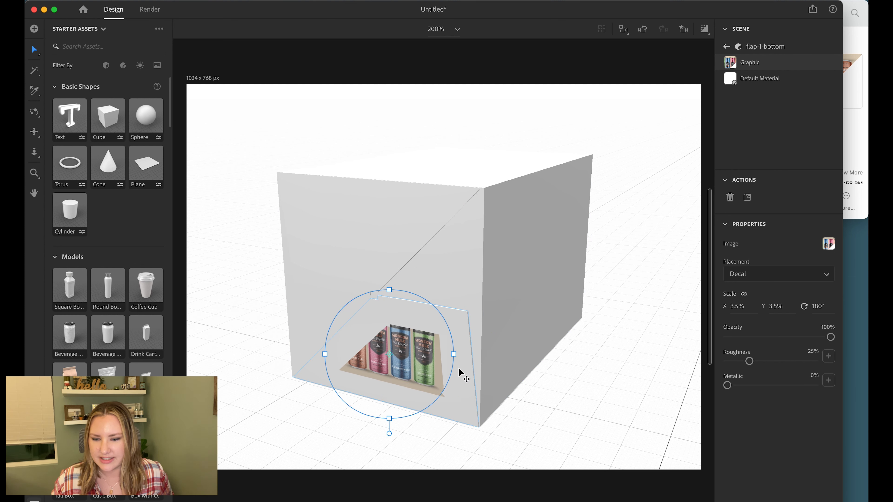
drag(453, 354, 491, 354)
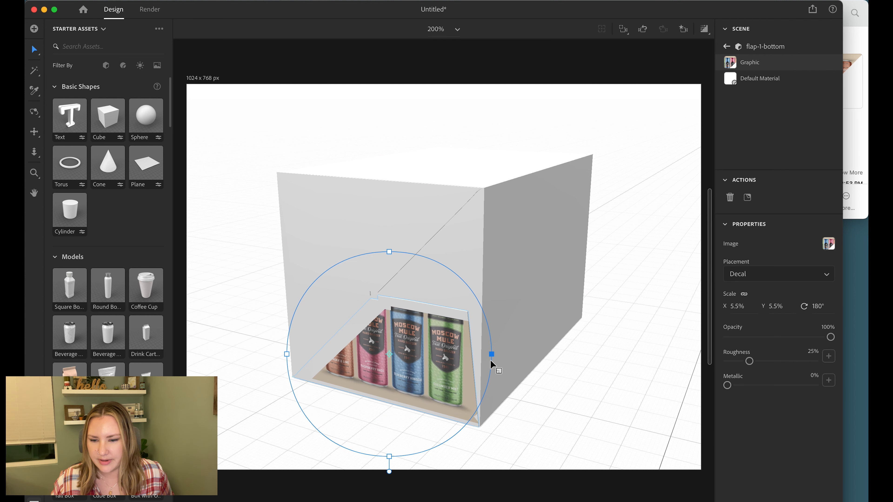
drag(492, 355, 508, 354)
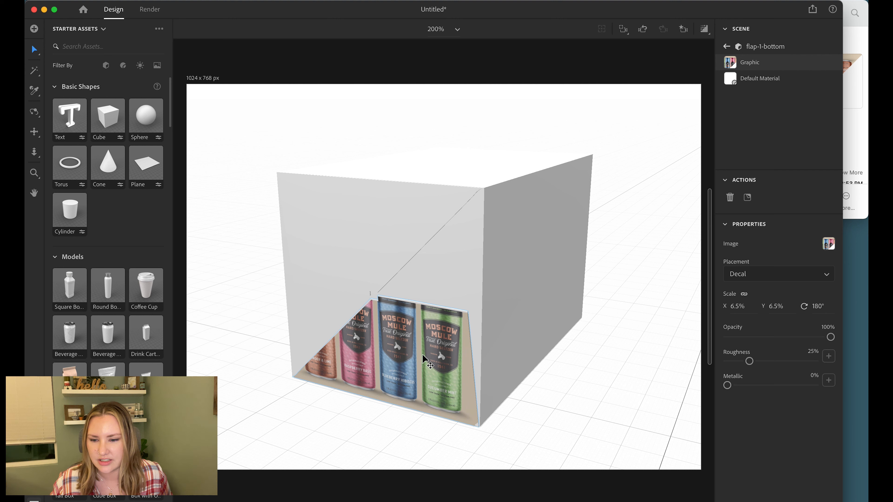
click(430, 358)
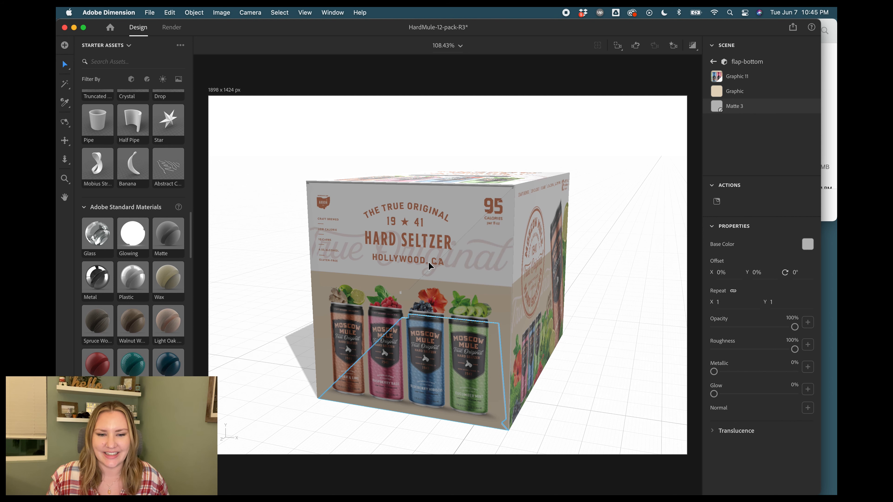
Scroll the Starter Assets to the Substance Materials for the Cardboard material
scroll(down, 3)
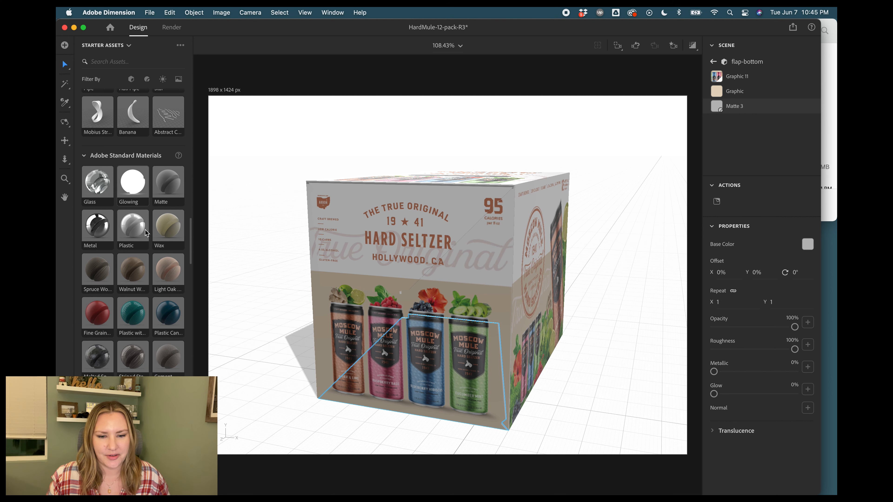
scroll(down, 3)
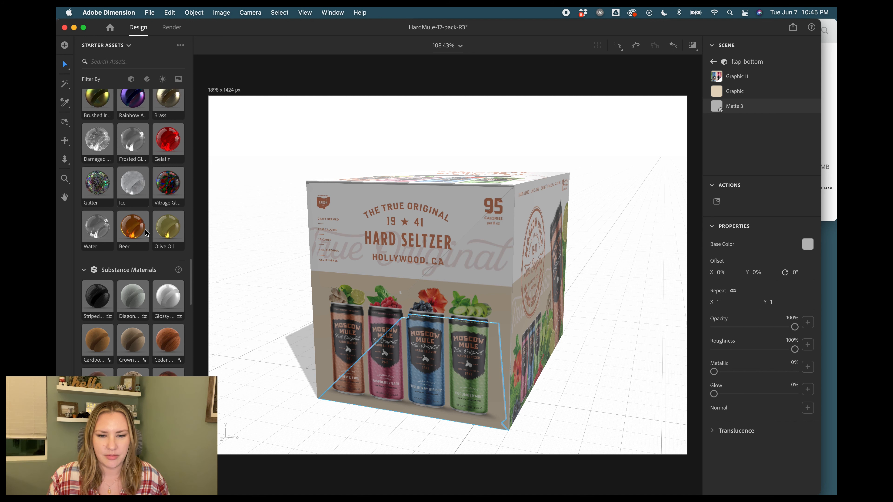
scroll(down, 3)
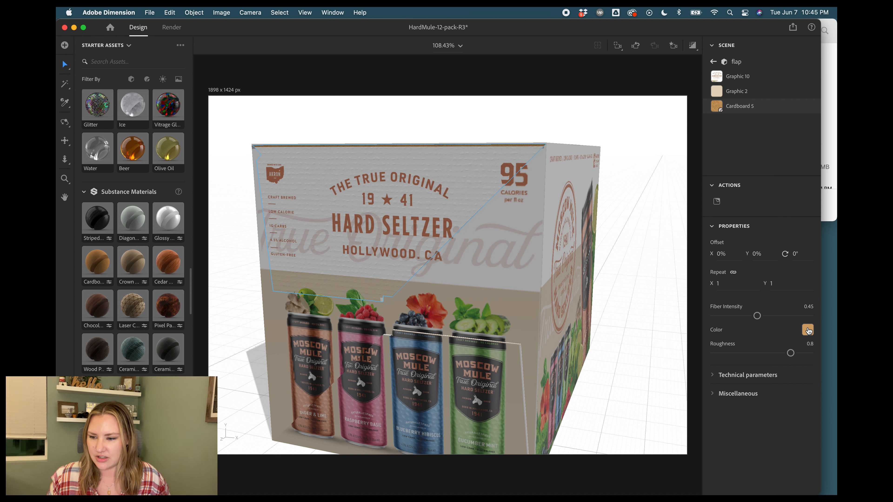
Change the Cardboard material's Color swatch from tan to white
click(807, 330)
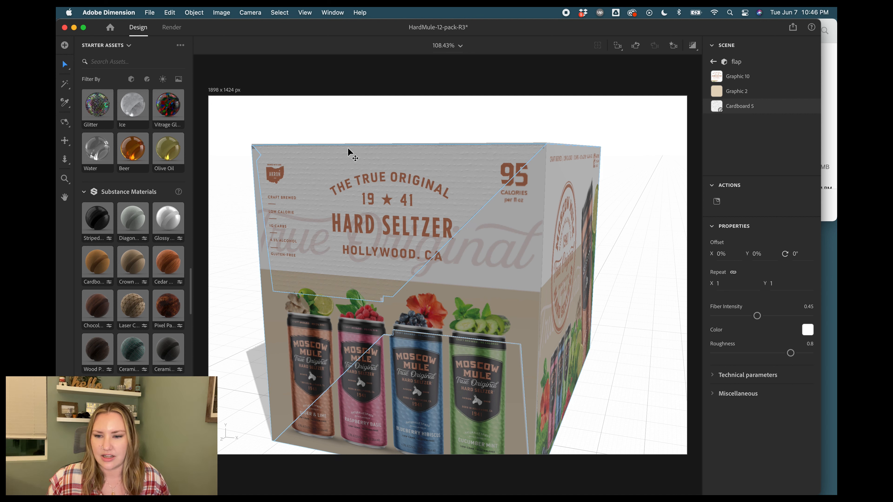
mouse_move(332, 152)
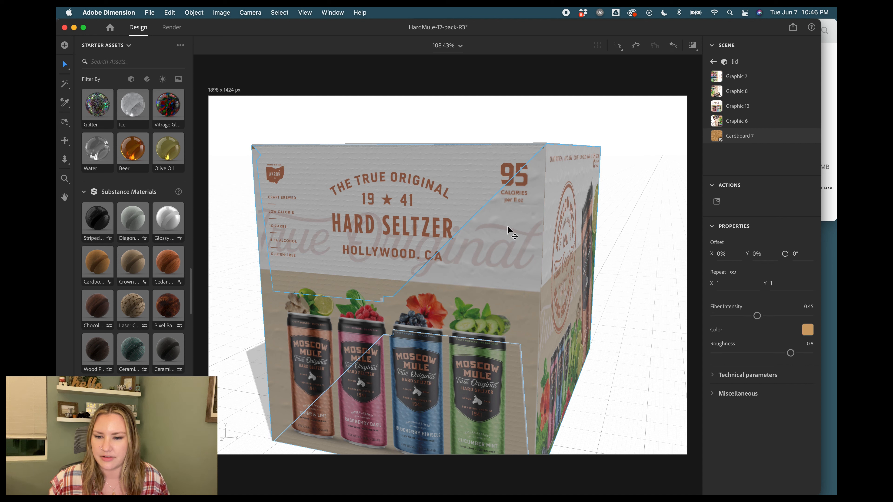
mouse_move(499, 275)
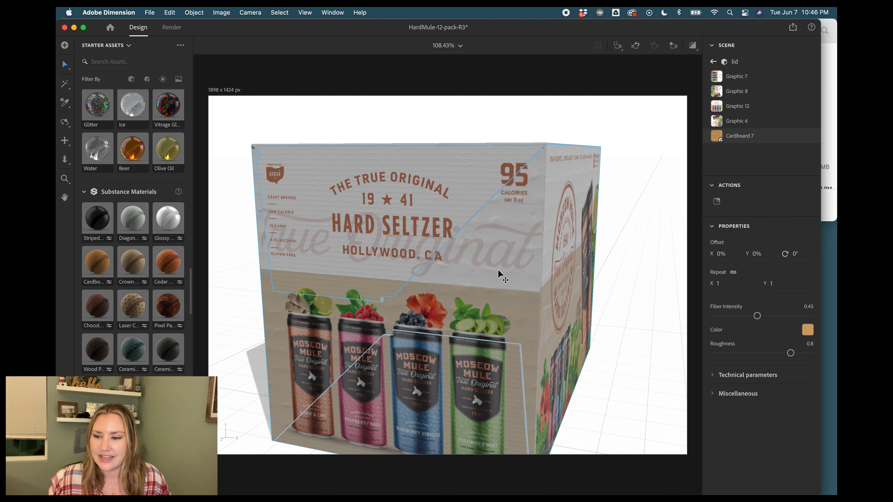
mouse_move(749, 327)
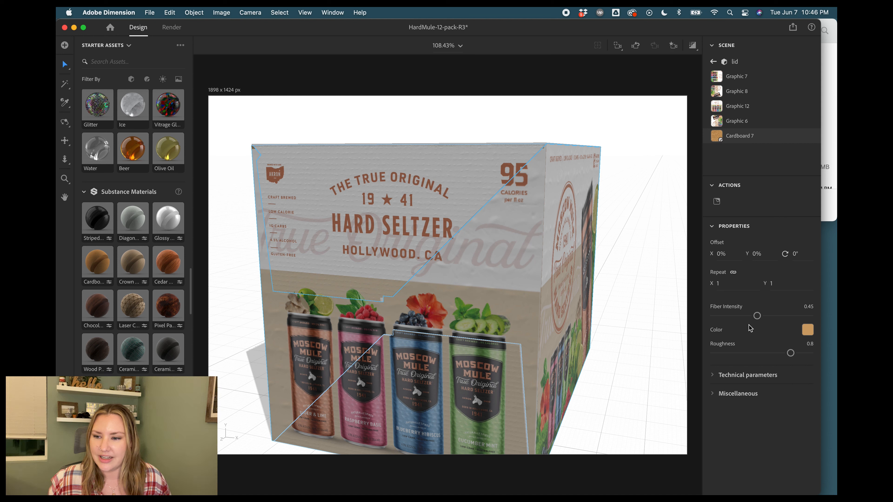
mouse_move(474, 193)
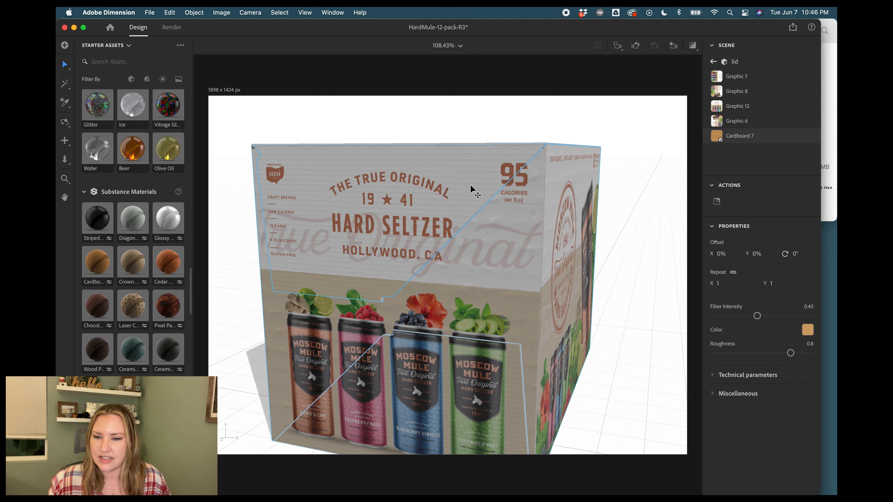
mouse_move(456, 189)
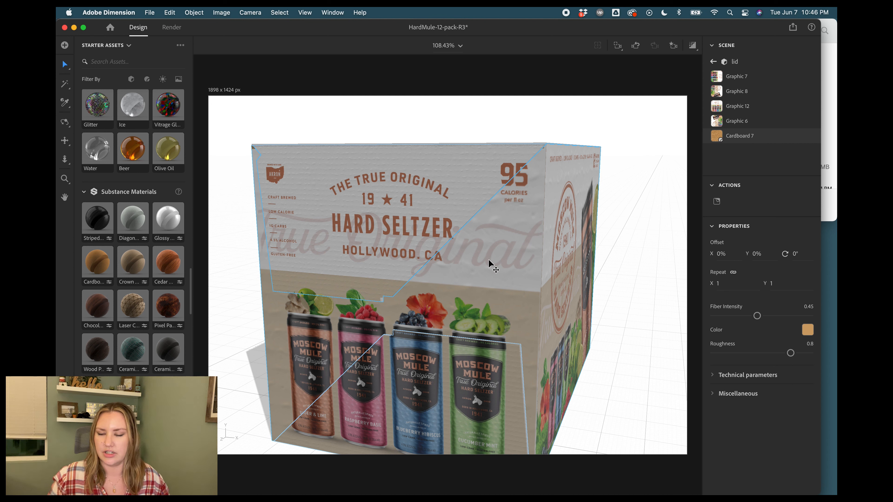
mouse_move(689, 292)
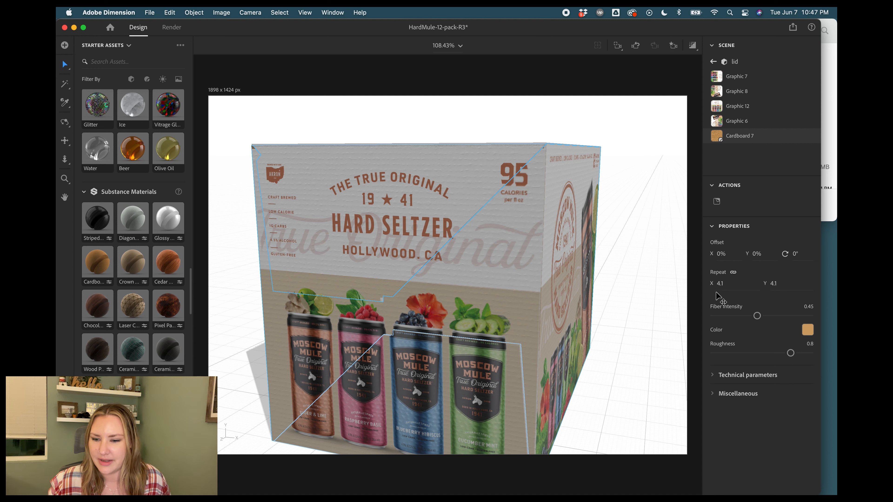
mouse_move(420, 250)
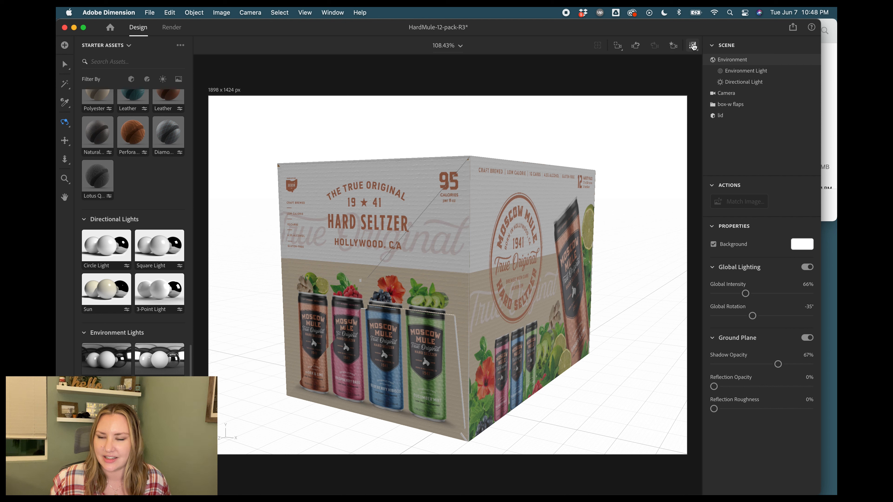
Enable Render Preview to check the cardboard grain across the artwork
click(692, 46)
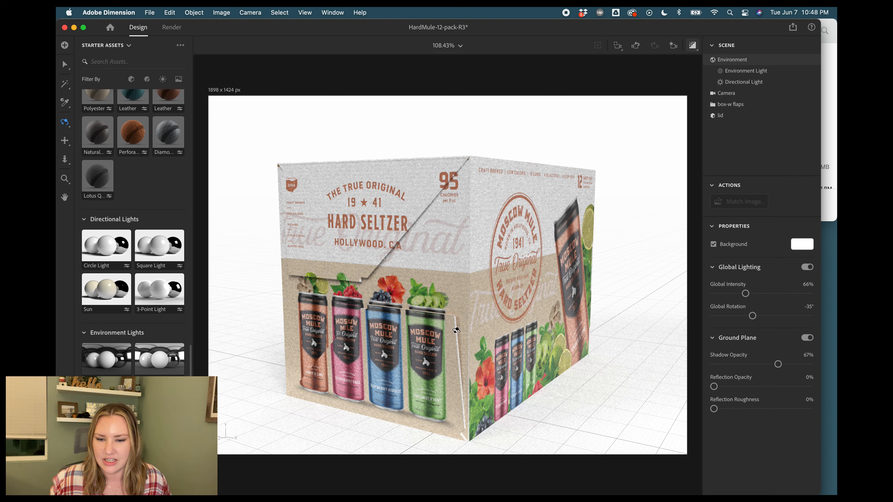
mouse_move(322, 269)
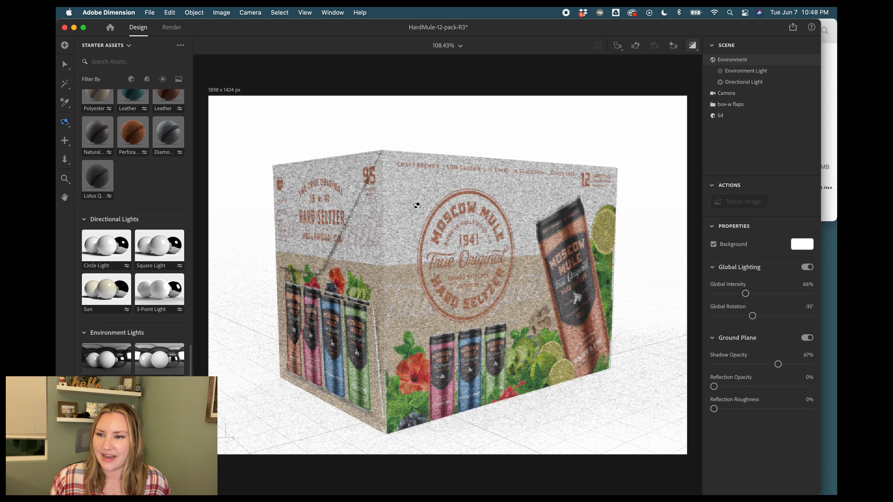
Step through the Overhead-1, Front and Side Right camera bookmarks to review the box
click(673, 46)
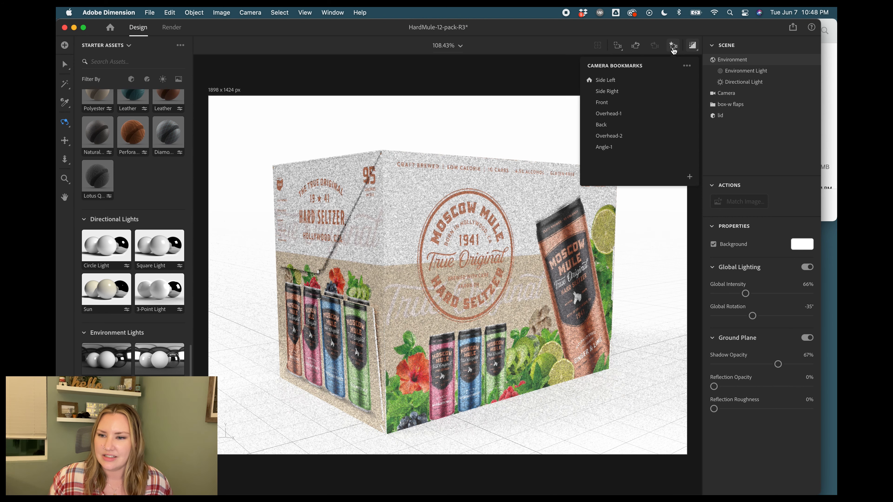
click(606, 91)
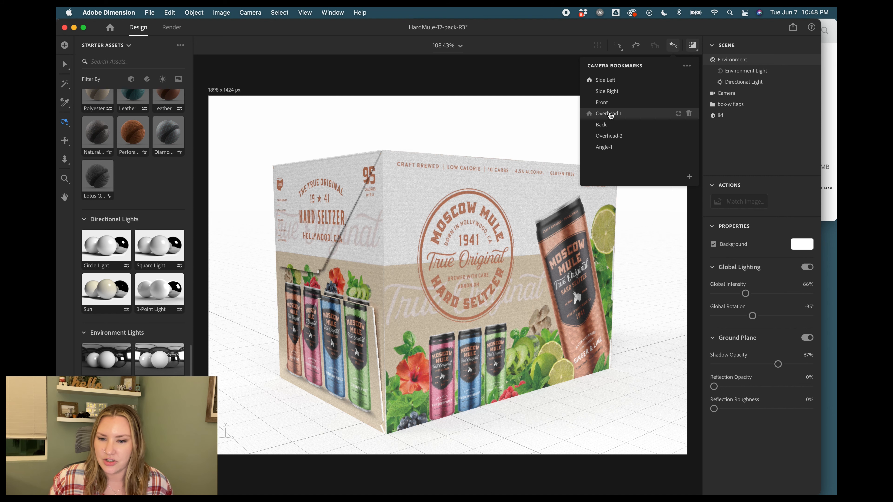
click(608, 113)
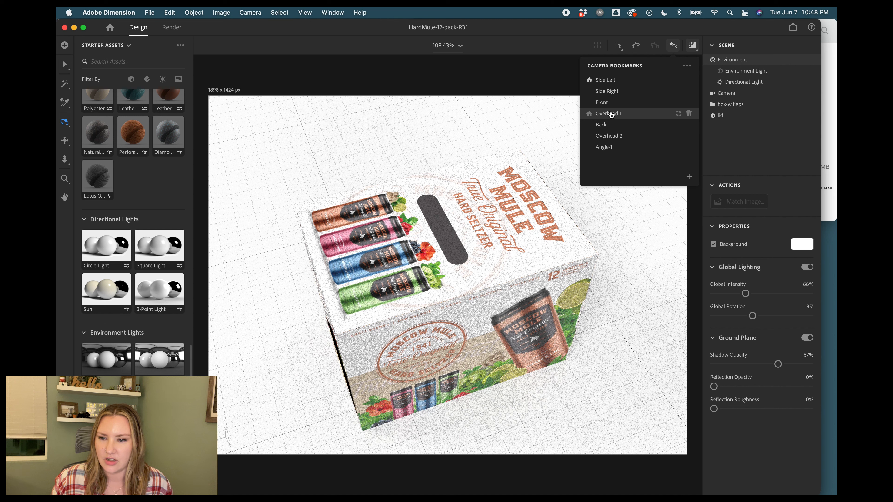
click(601, 102)
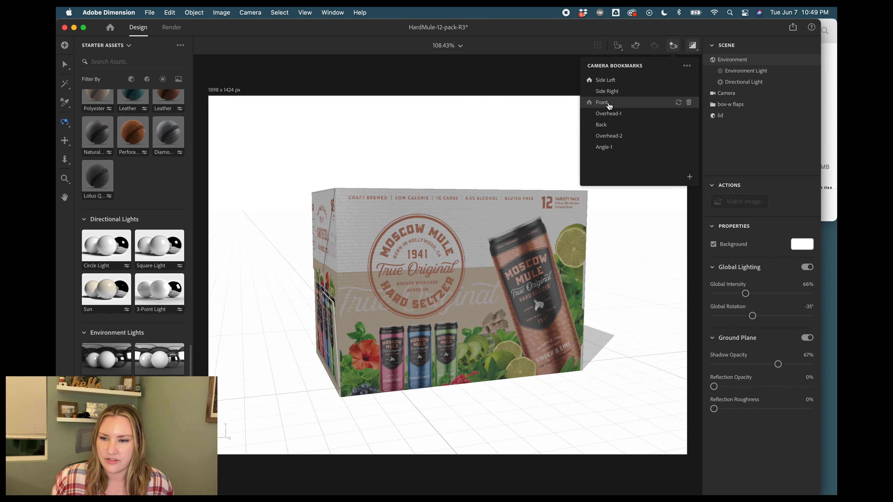
click(607, 92)
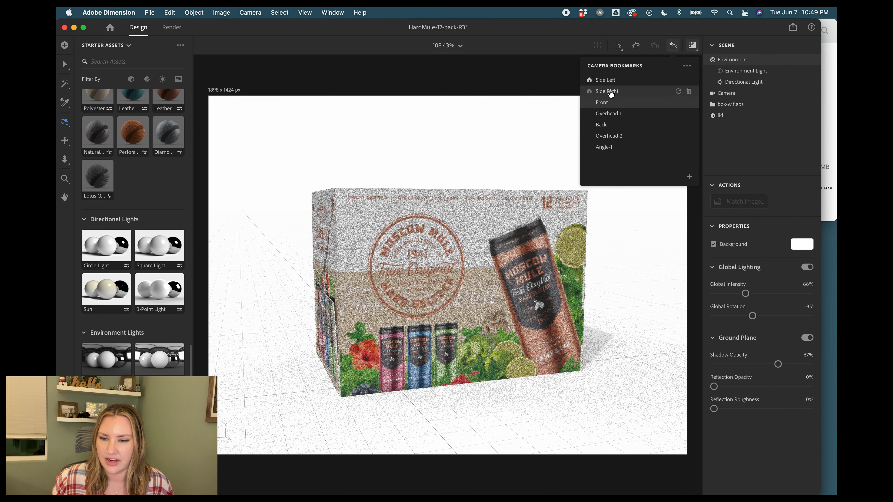
click(605, 91)
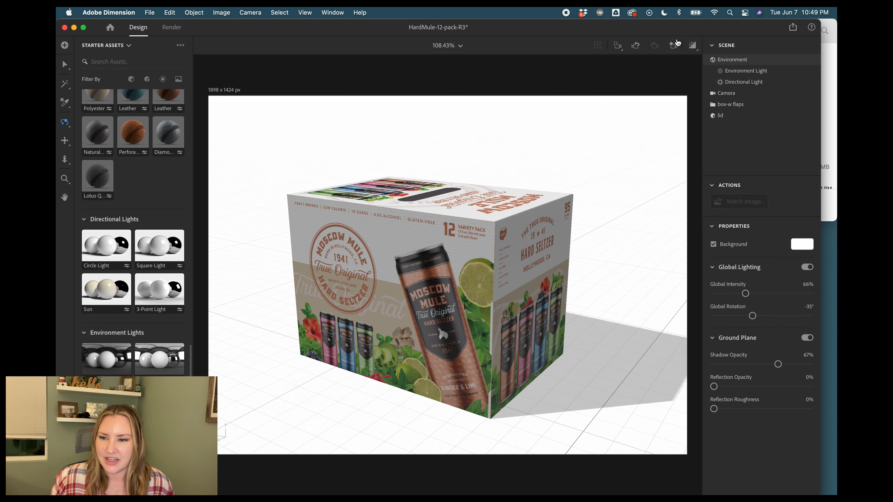
click(674, 46)
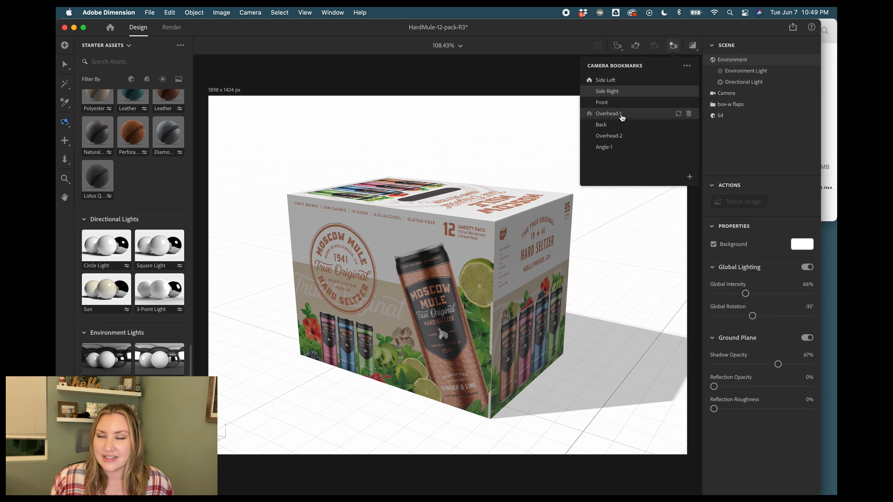
View the handle cut-out from the Overhead-1 bookmark, then go to the Render workspace
click(606, 112)
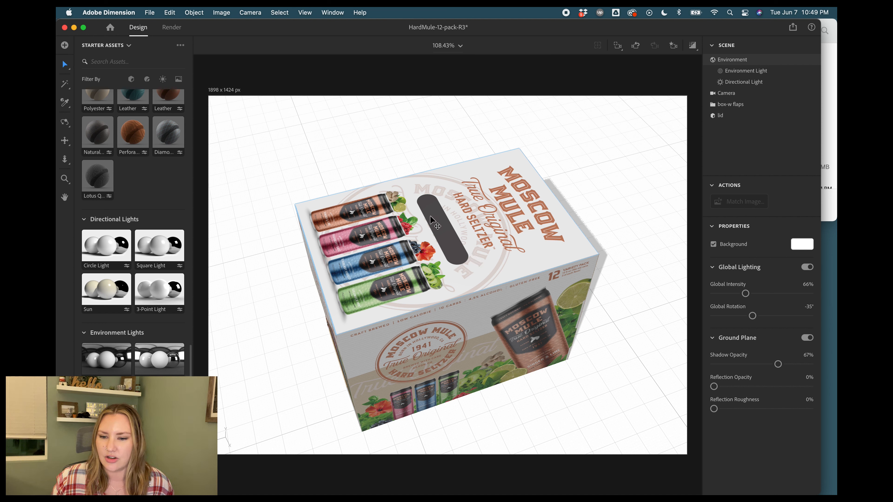
mouse_move(457, 254)
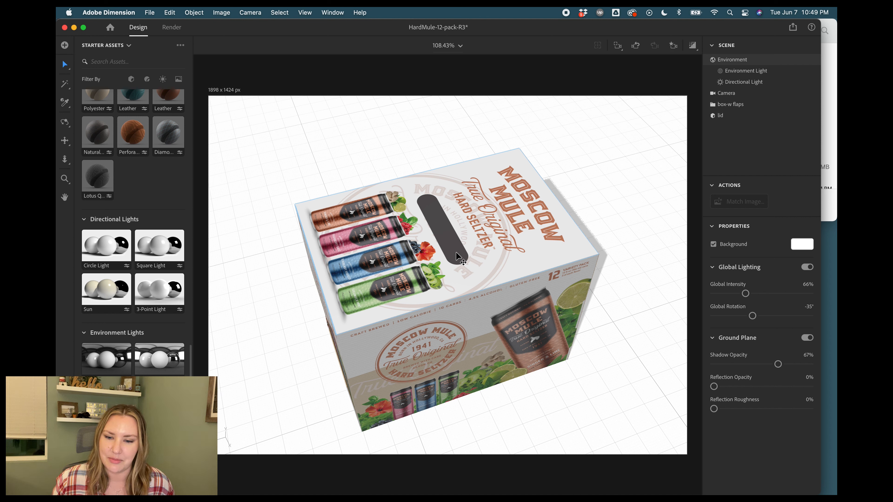
mouse_move(453, 256)
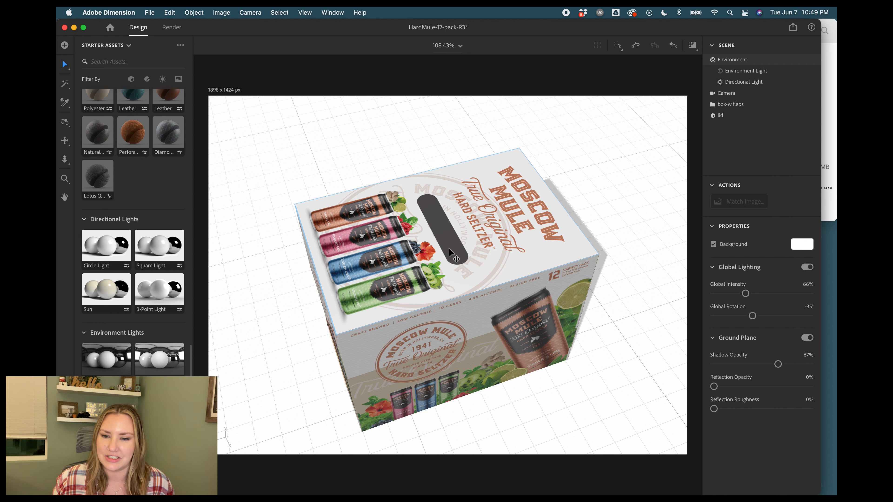
mouse_move(434, 251)
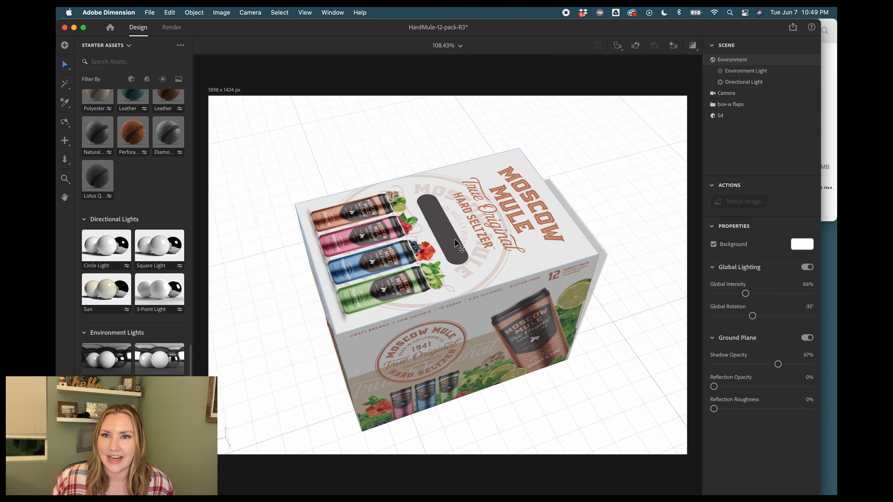
mouse_move(443, 234)
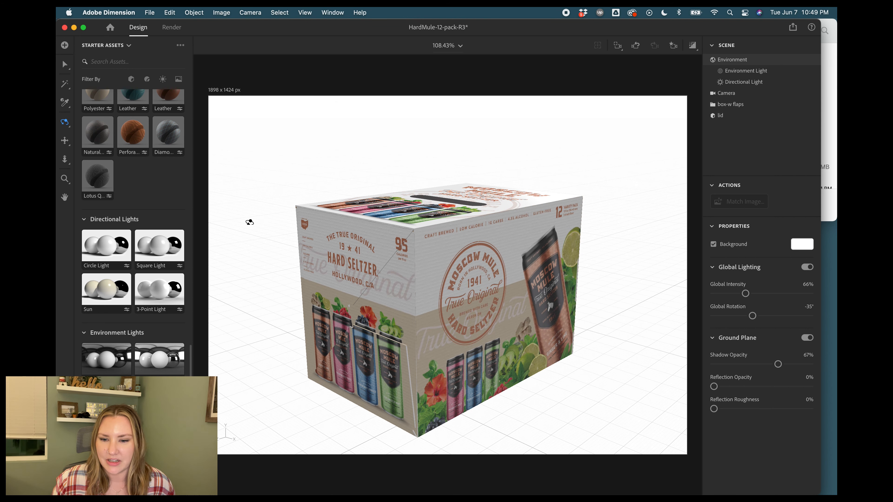
click(172, 27)
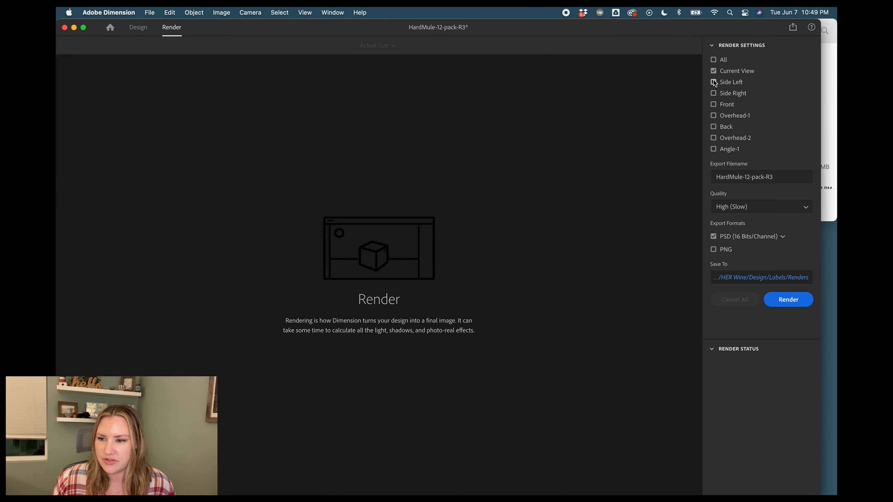
Tick All views then untick Current View so seven bookmarks are queued to render
click(713, 59)
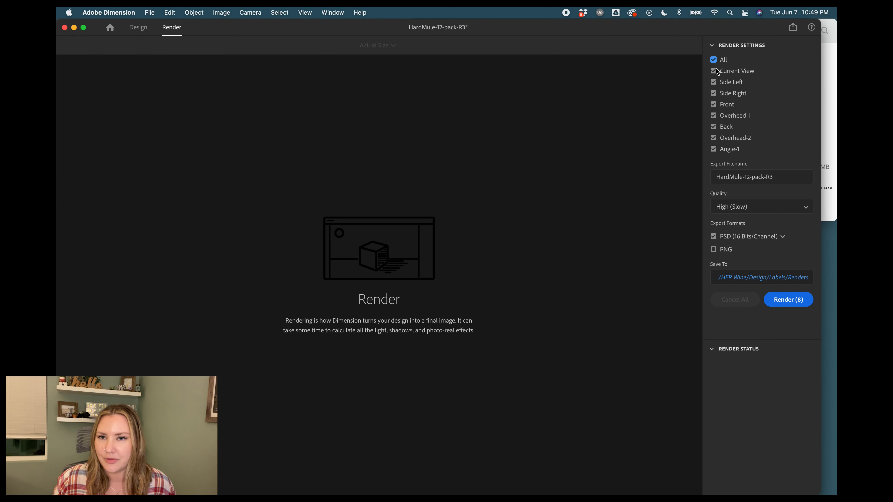
click(713, 59)
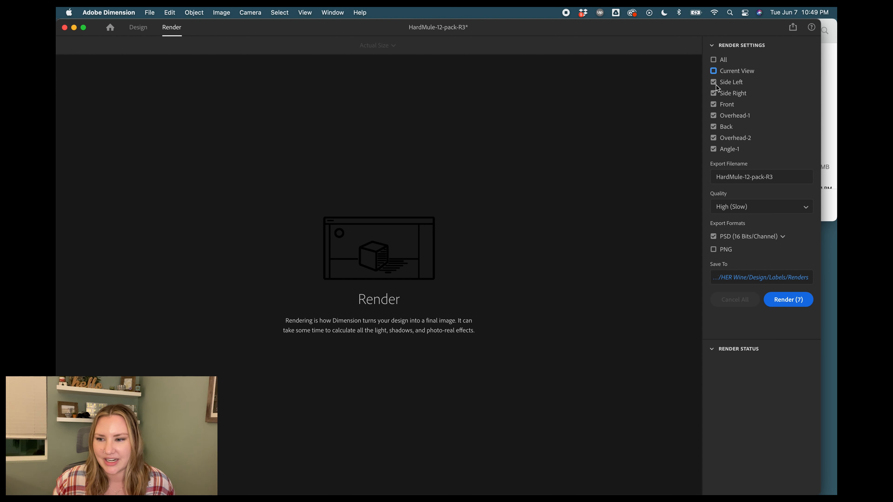